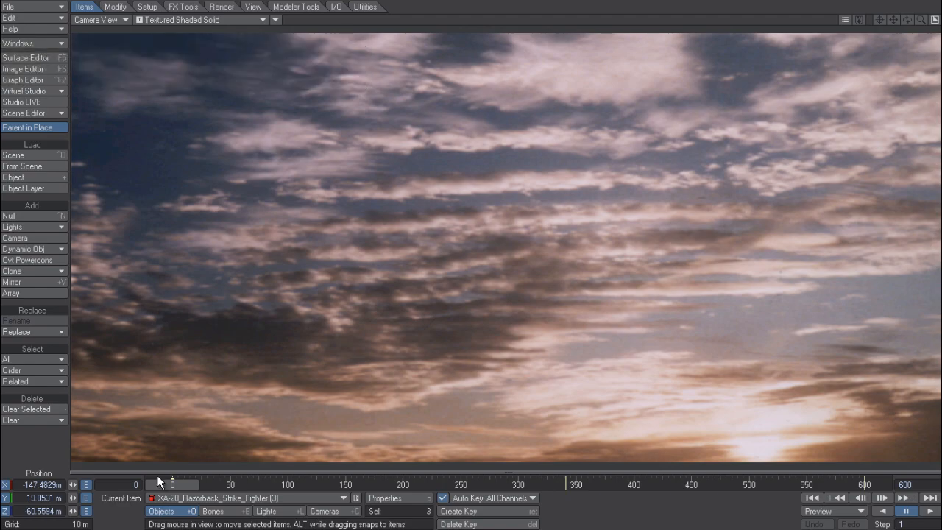
Scrub the animation to frame 337 so the jets are in the camera view
drag(172, 485, 596, 484)
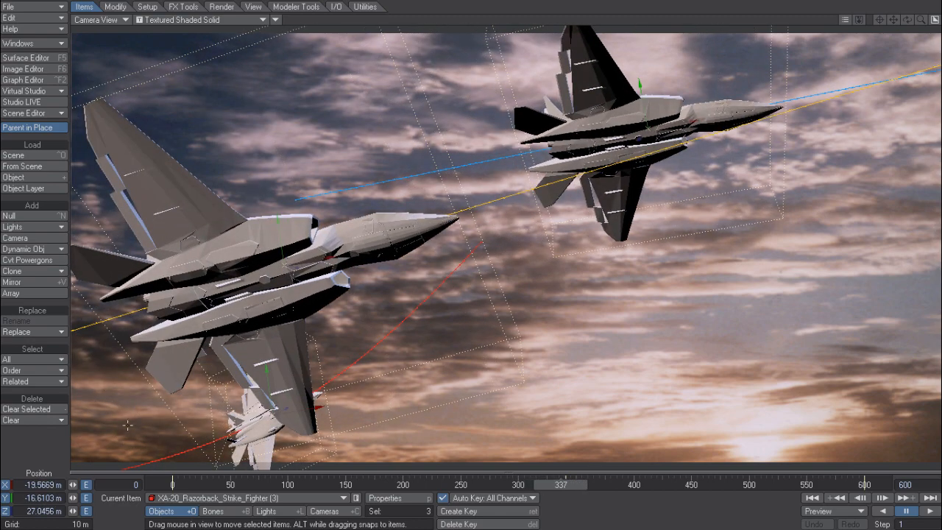
mouse_move(443, 186)
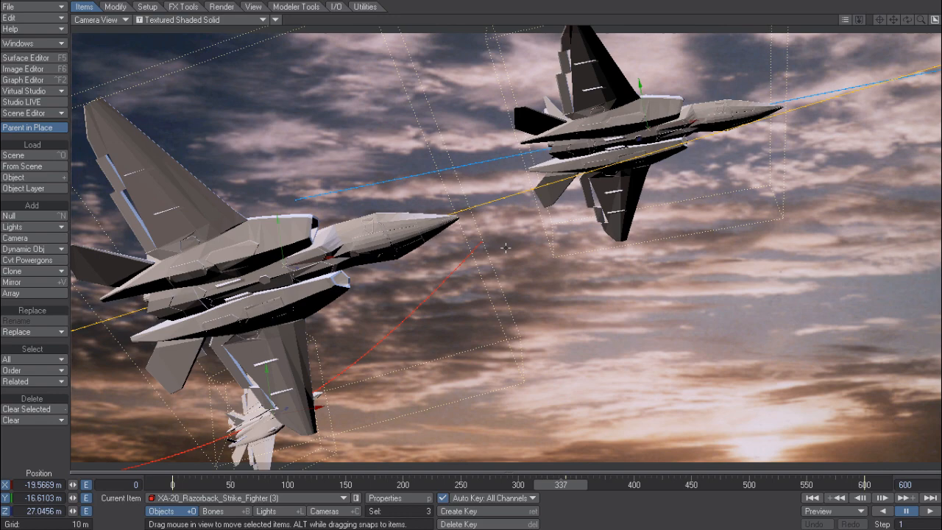
mouse_move(558, 247)
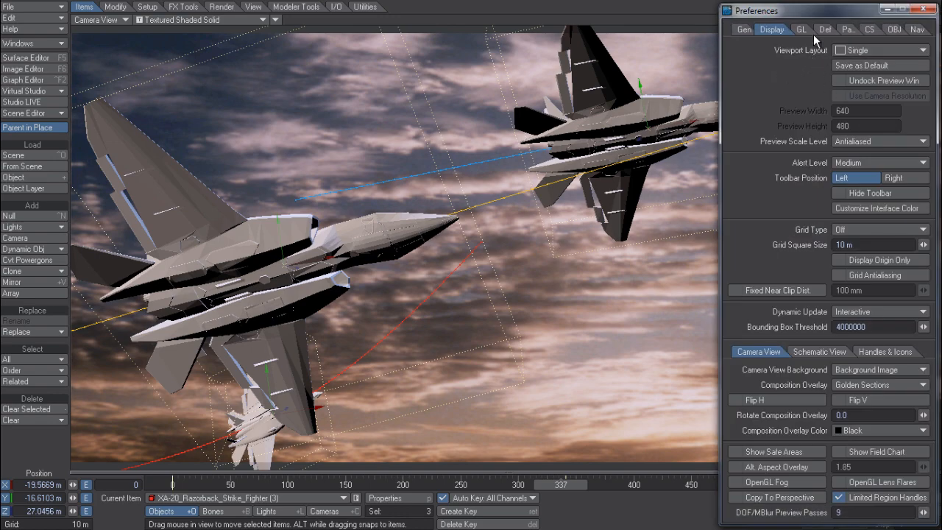
Show the OpenGL display preferences and toggle Use Item Color off and back on
click(801, 29)
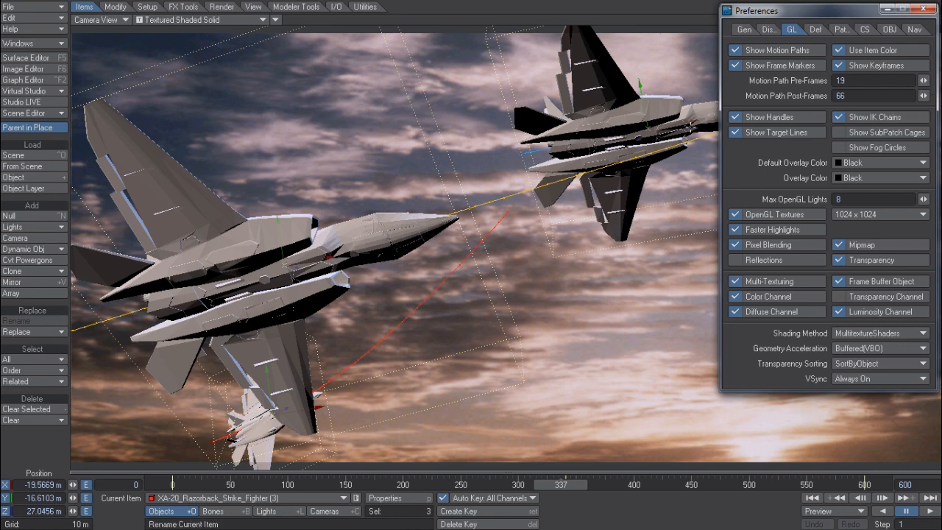
mouse_move(766, 97)
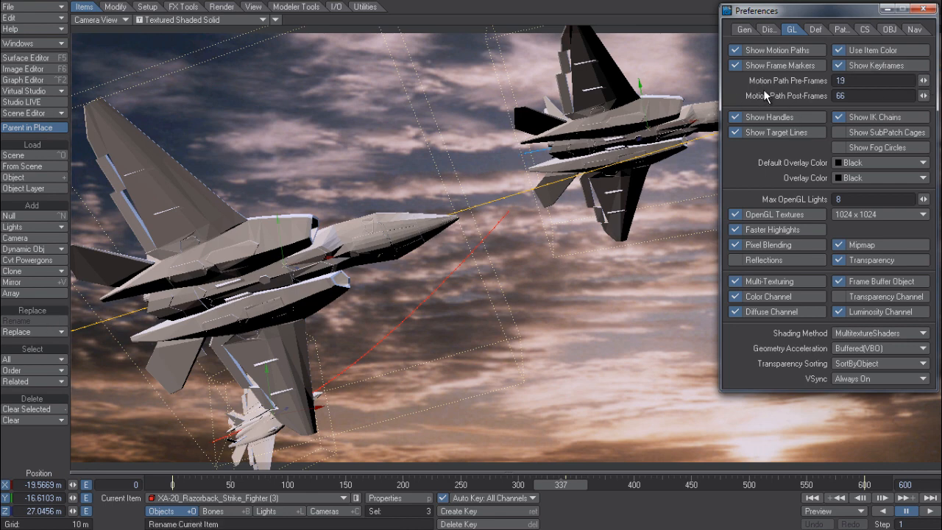
click(839, 50)
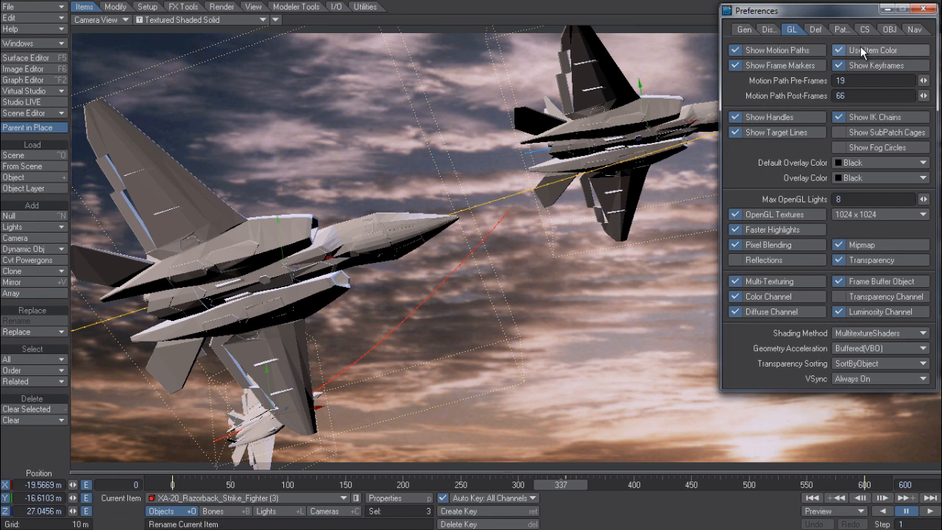
click(840, 50)
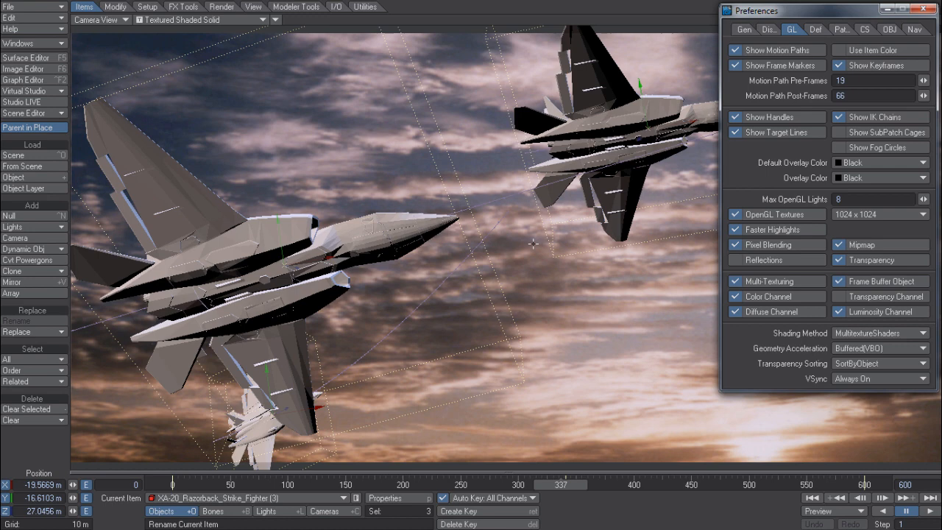
click(840, 50)
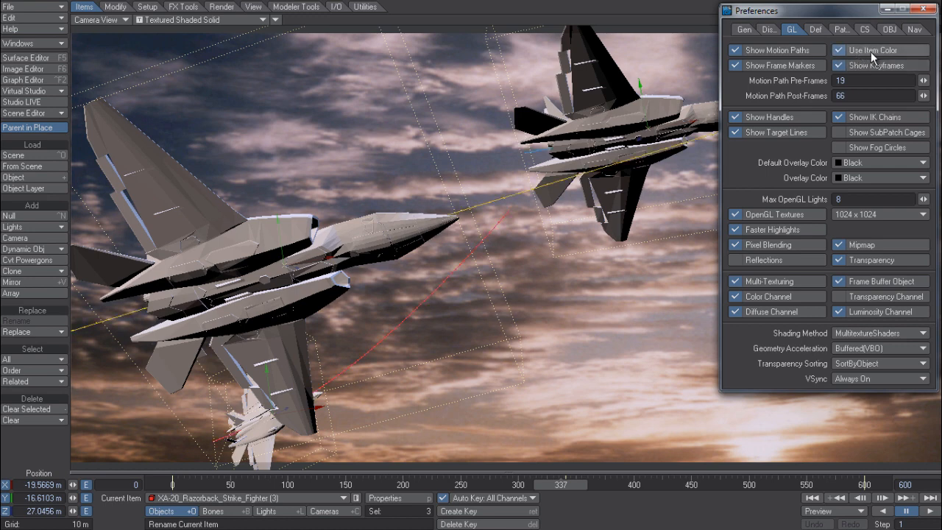
click(839, 50)
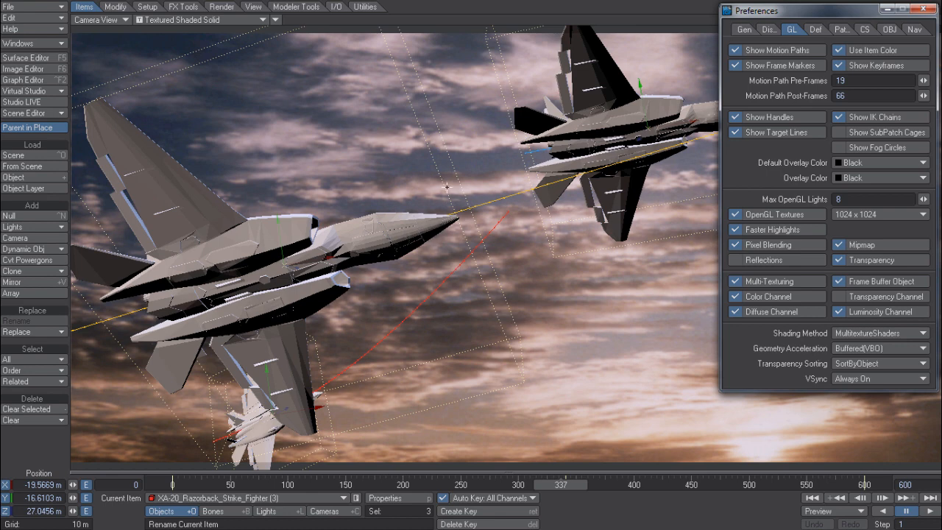
mouse_move(433, 164)
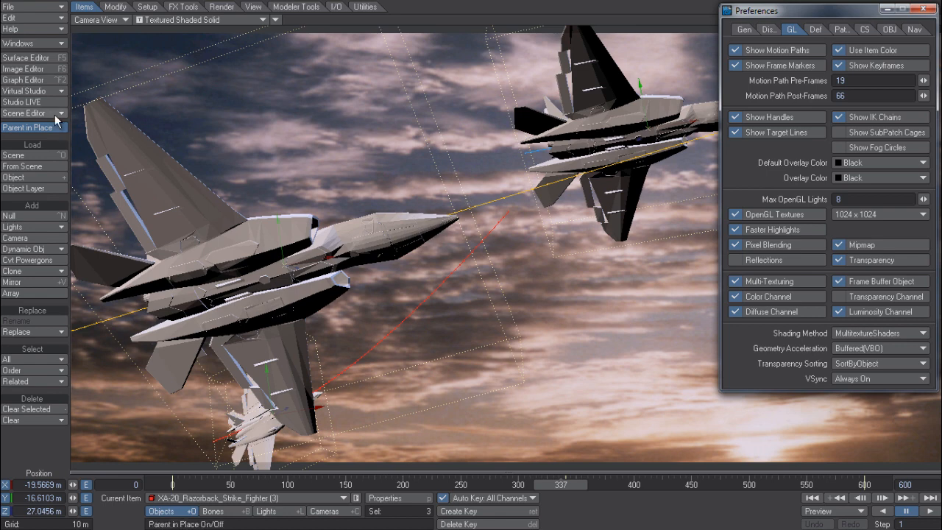
Set the chosen scene item's colour to White in the Scene Editor, then close the editor and item list
click(24, 112)
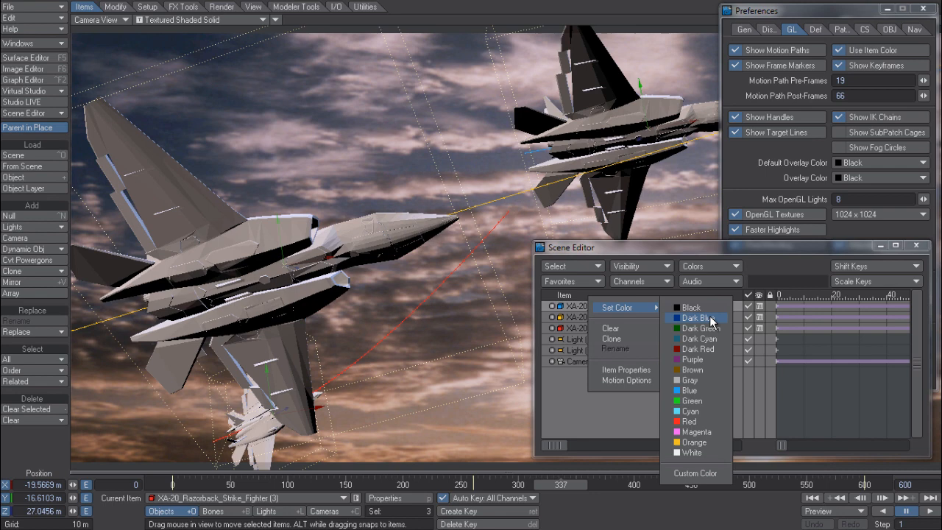
mouse_move(695, 433)
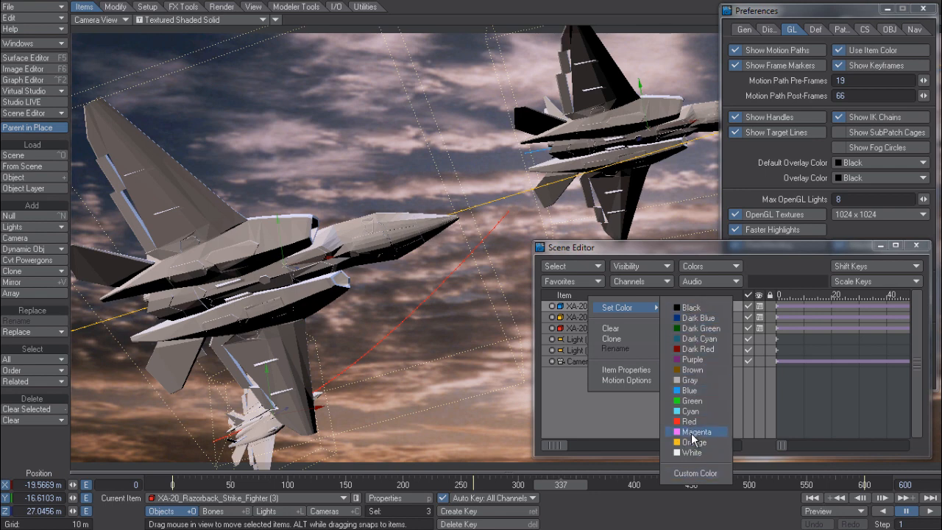
mouse_move(690, 453)
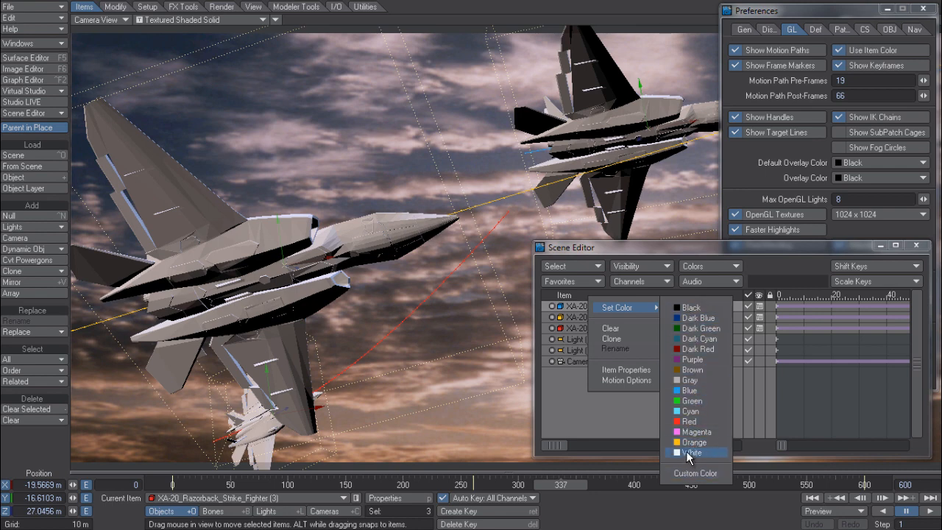
click(689, 454)
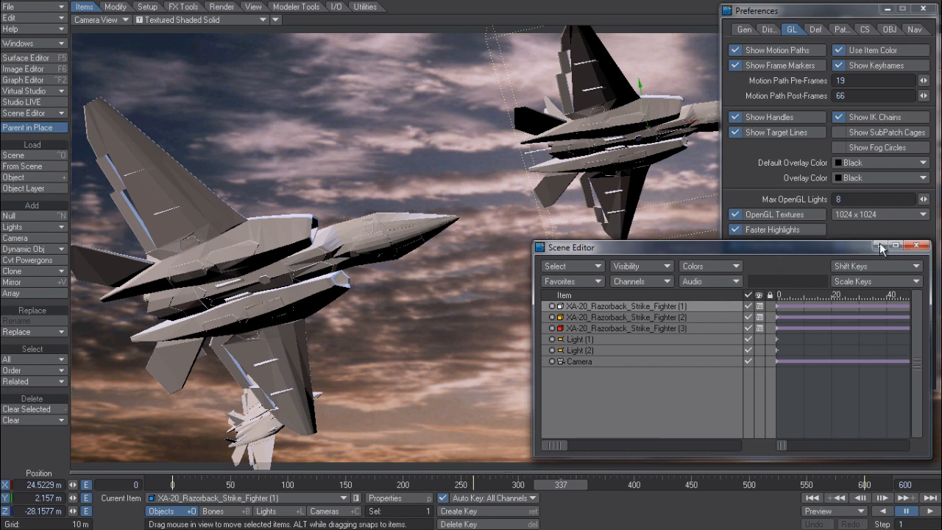
click(919, 248)
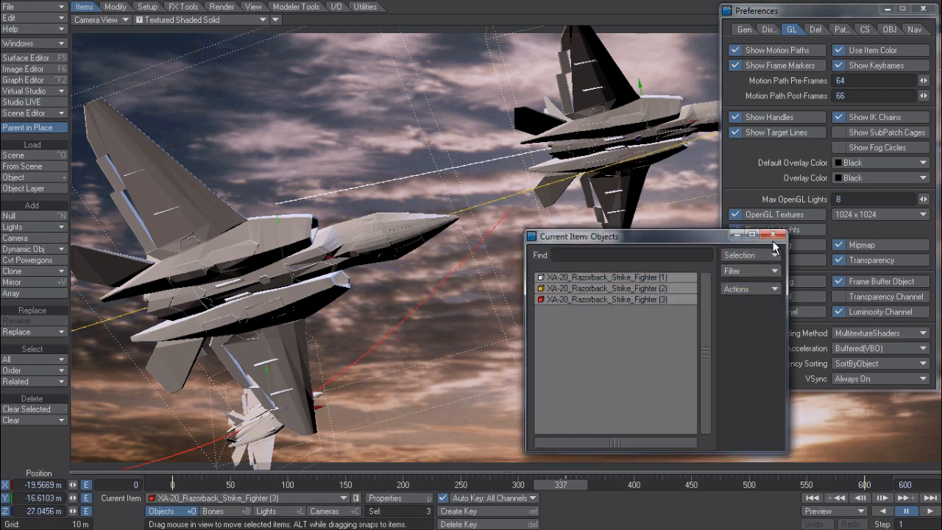
click(774, 233)
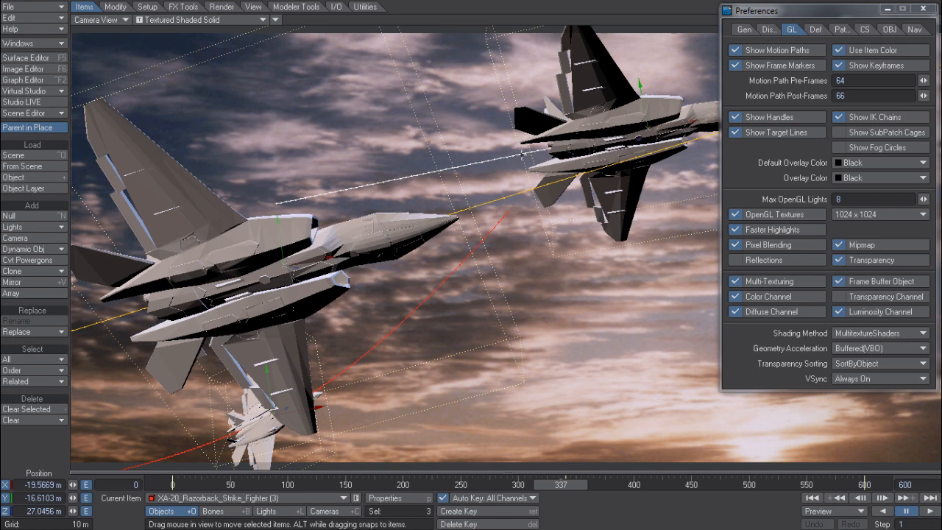
mouse_move(784, 79)
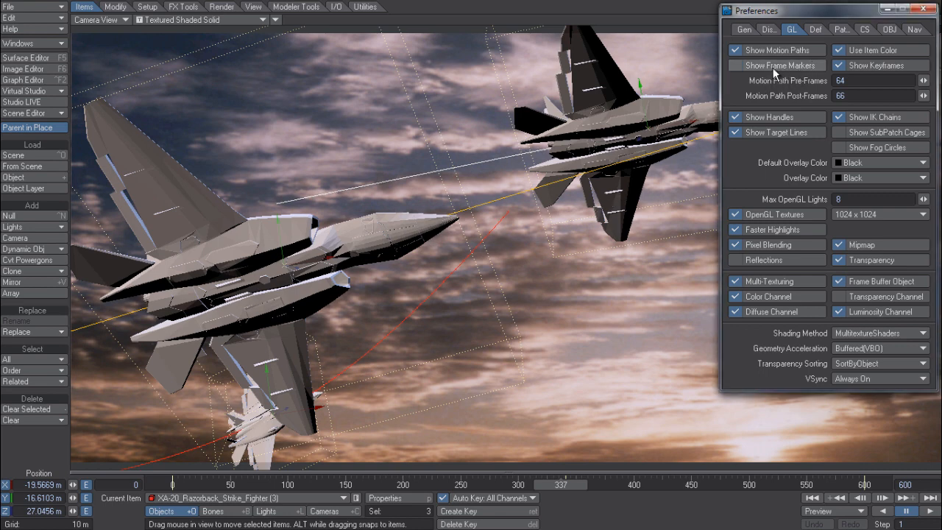
click(736, 65)
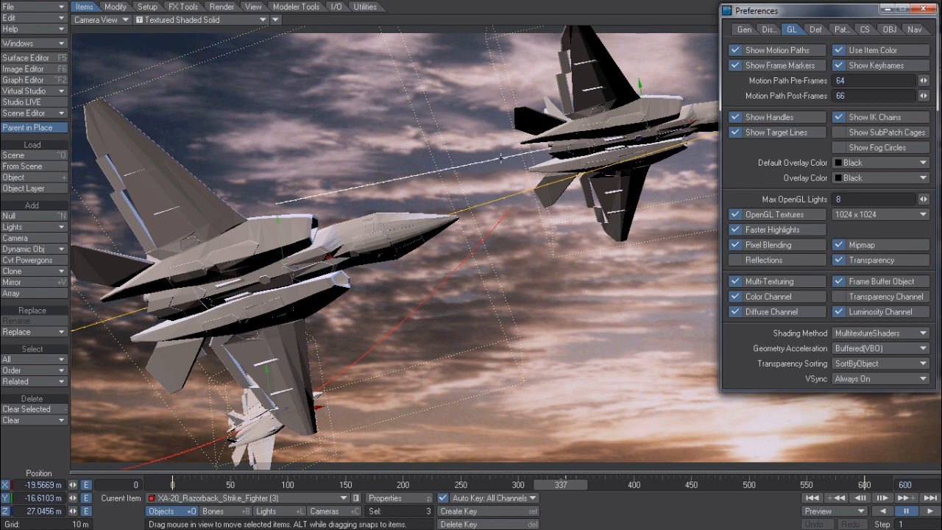
mouse_move(851, 77)
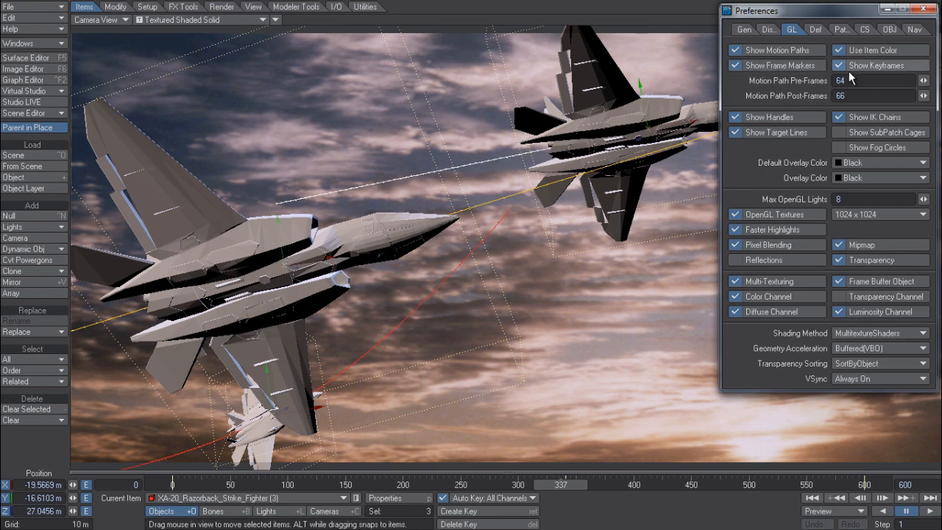
mouse_move(872, 71)
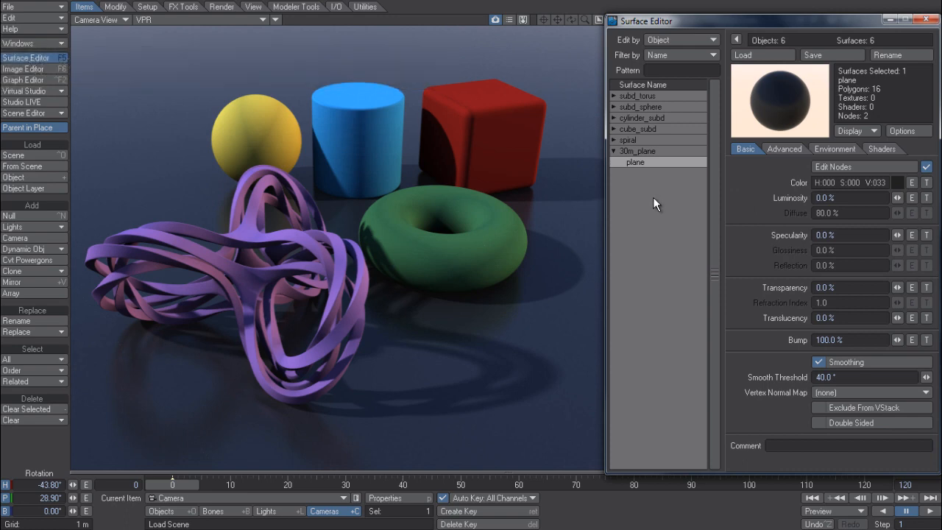
Review the plane surface's Environment reflection settings and its Basic colour via the surface options
right_click(635, 162)
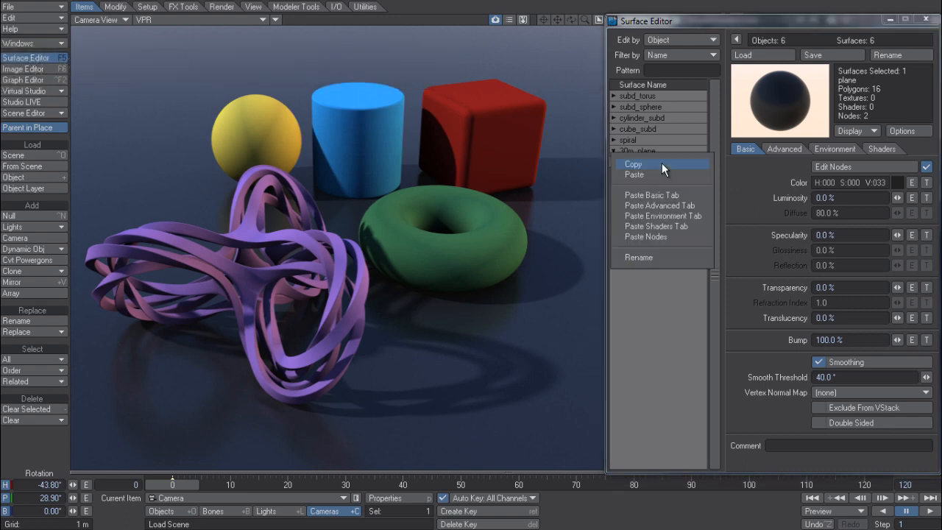
mouse_move(663, 215)
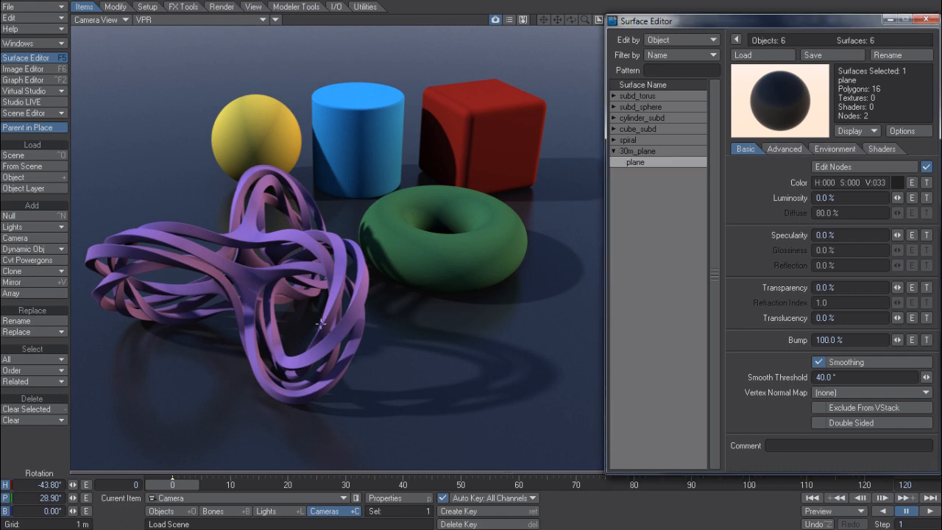
mouse_move(192, 430)
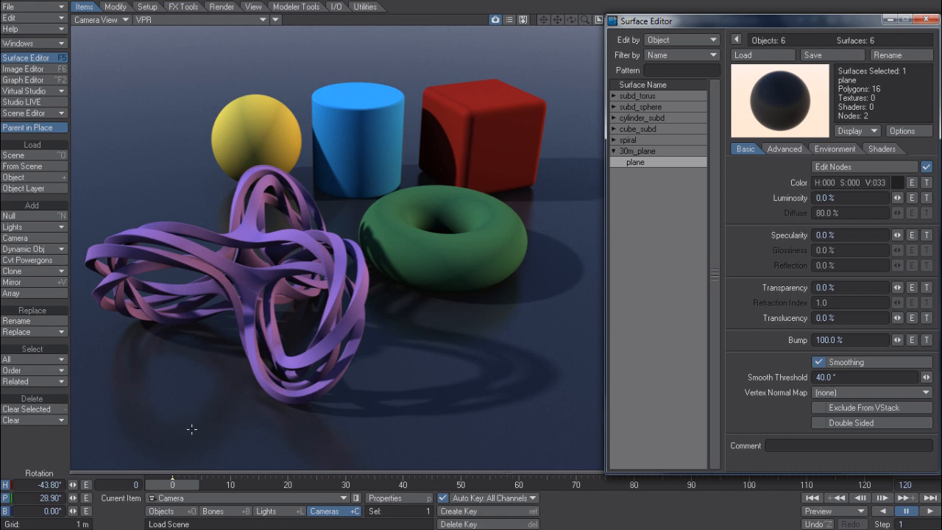
mouse_move(144, 338)
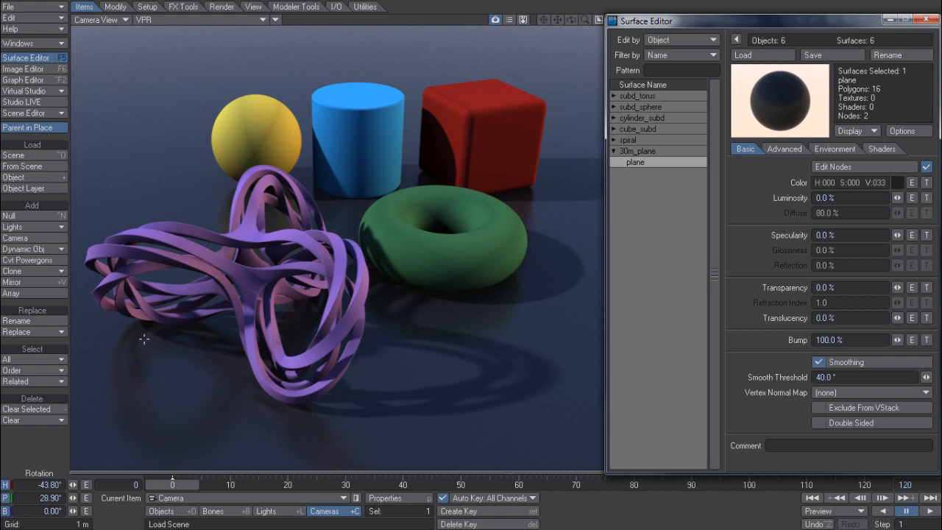
mouse_move(185, 424)
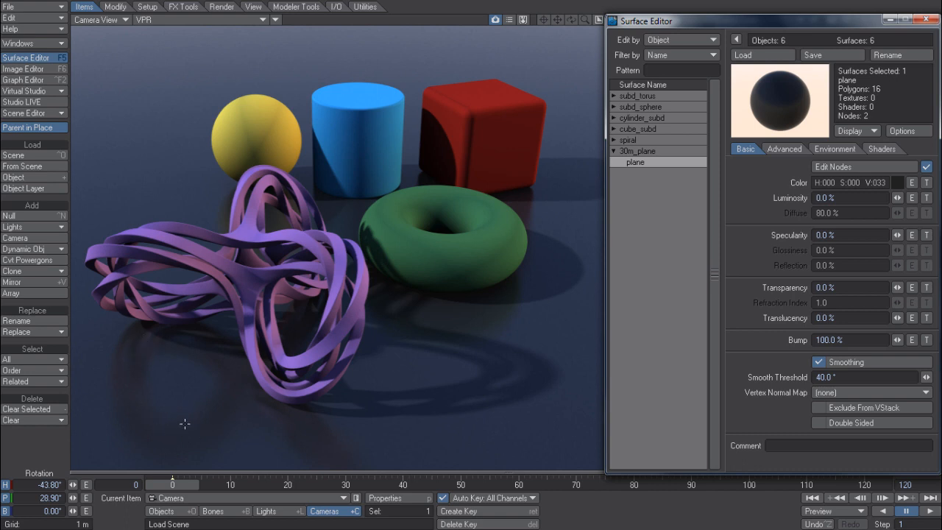
mouse_move(144, 420)
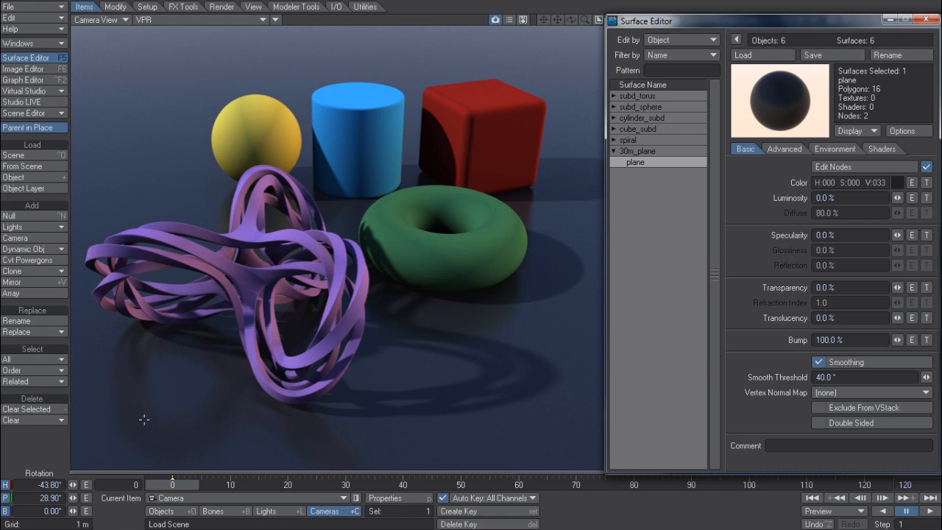
click(834, 149)
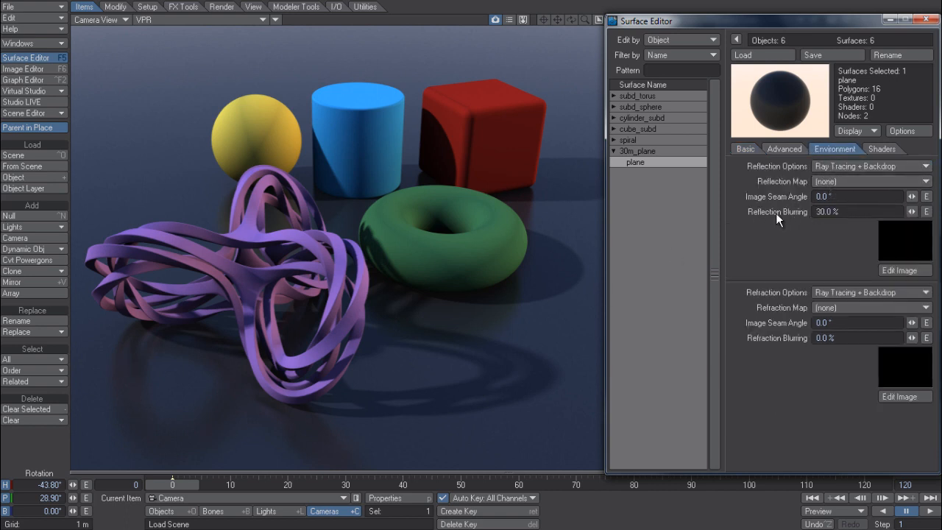
click(745, 148)
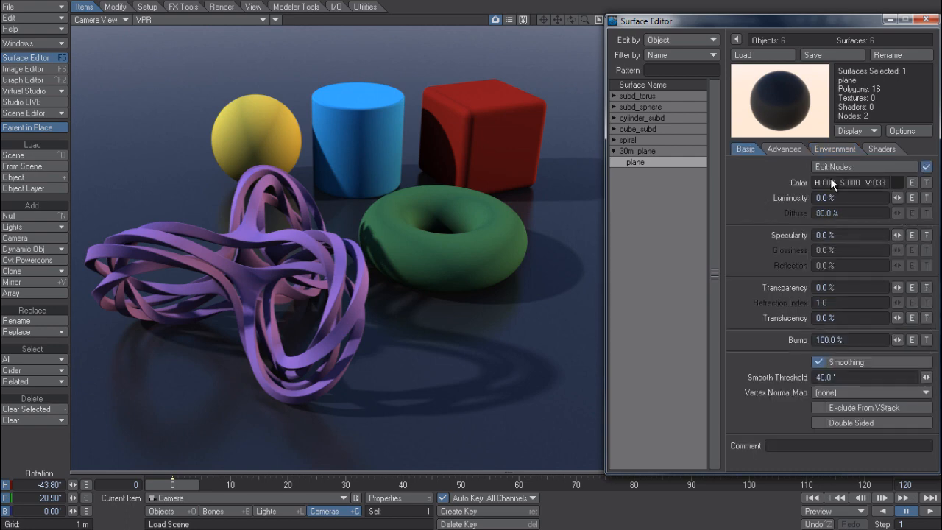
click(833, 168)
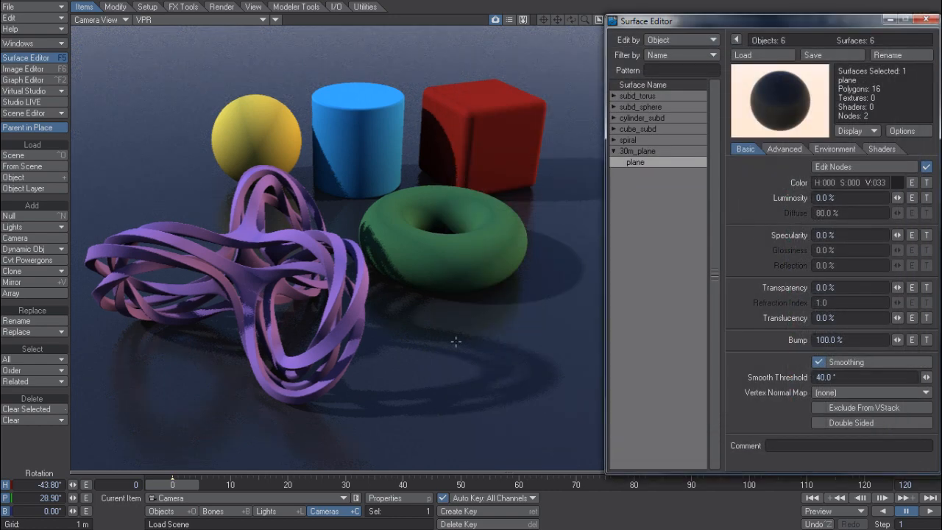
mouse_move(506, 135)
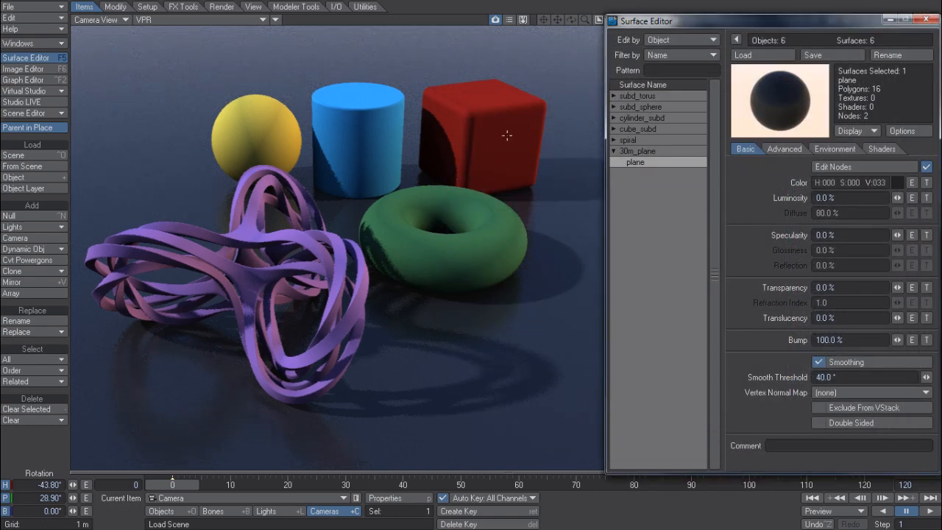
right_click(635, 162)
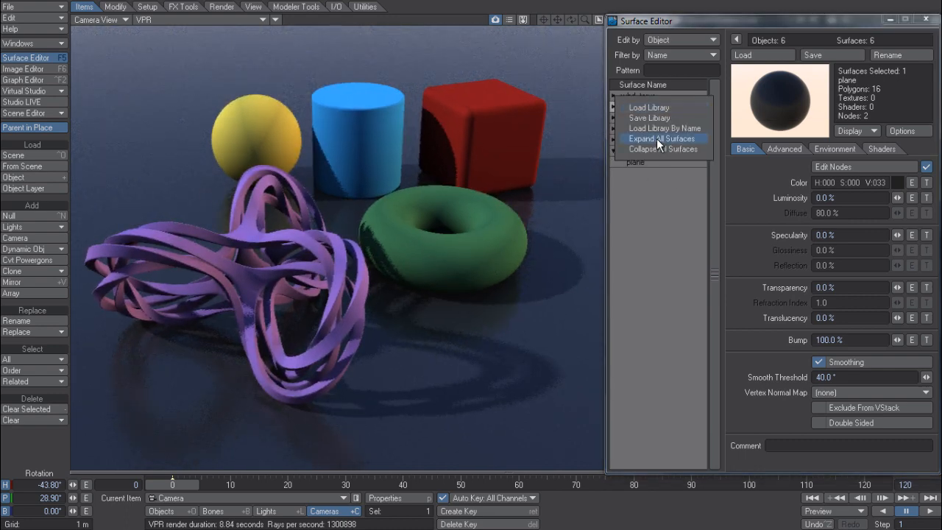
Expand all surfaces, select five of them and paste the copied node network onto them
click(663, 138)
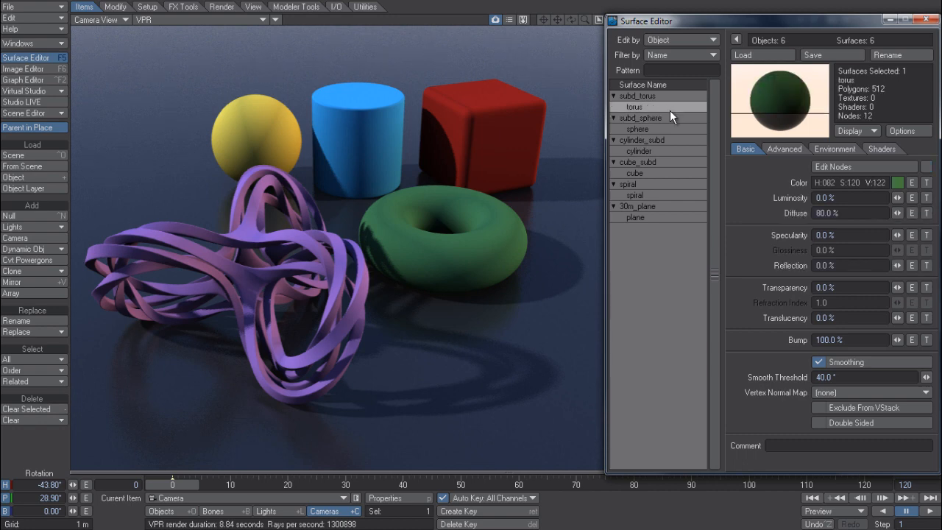
click(635, 194)
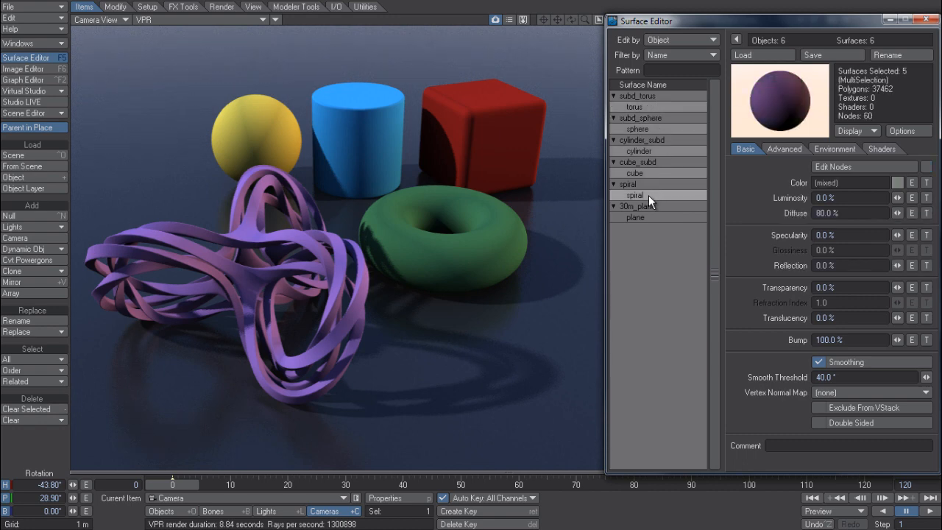
right_click(636, 194)
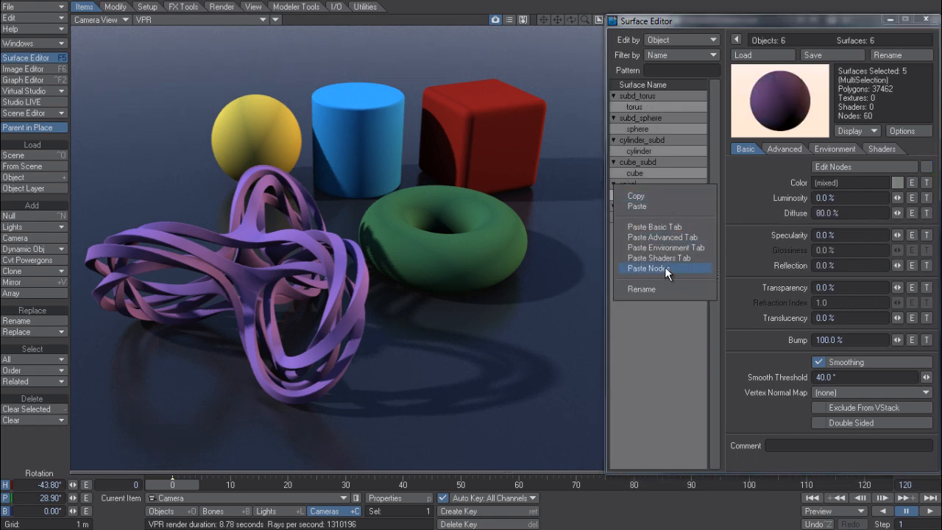
click(655, 268)
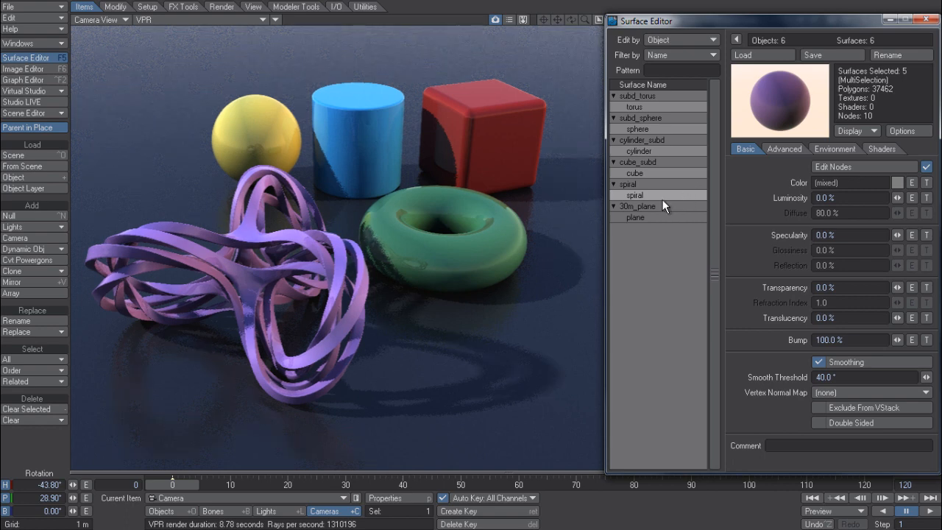
Copy the selected surface settings and view the Environment reflection settings
right_click(660, 192)
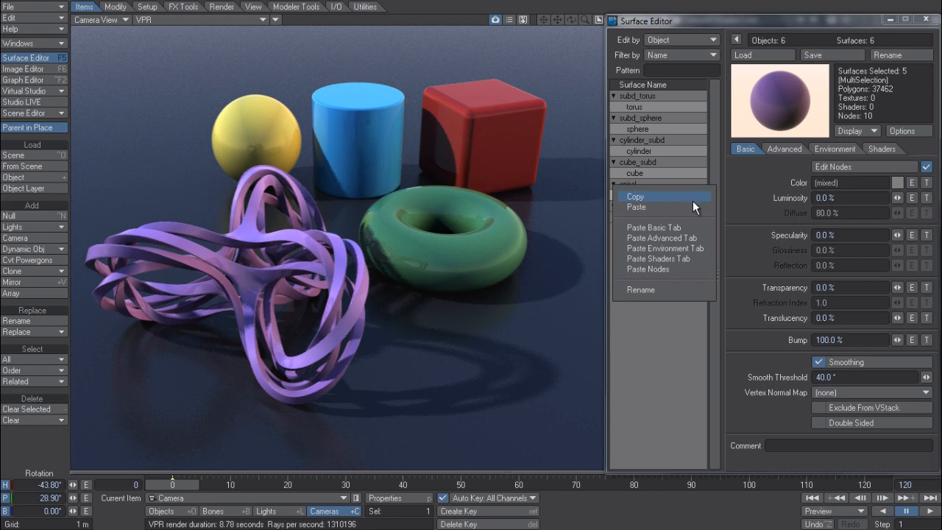
click(634, 196)
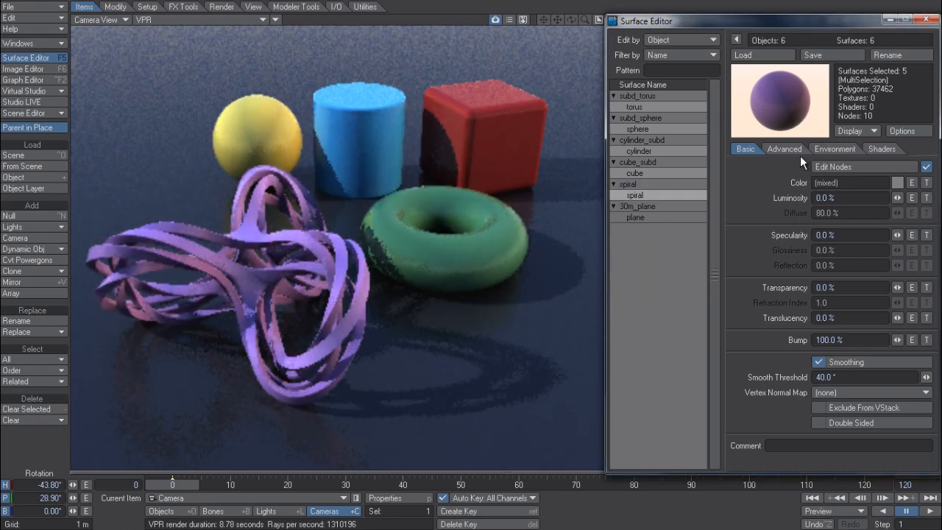
click(835, 149)
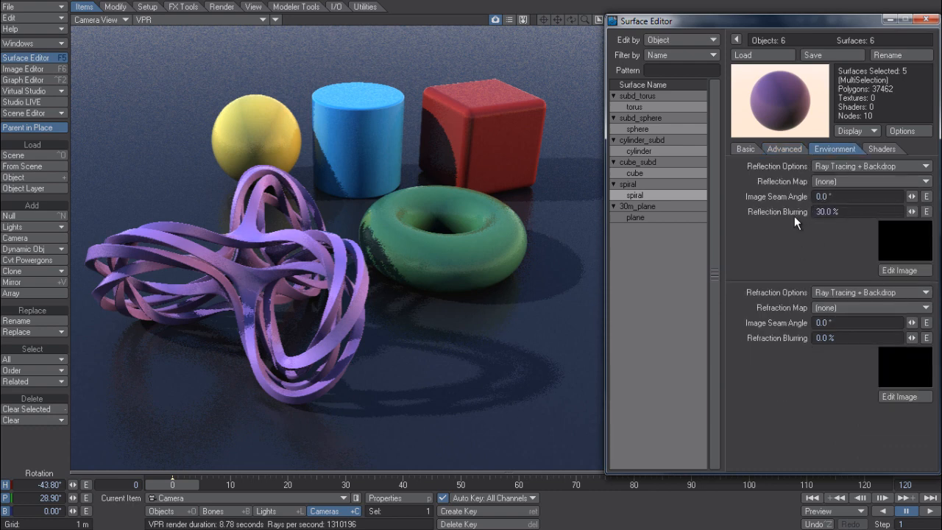
mouse_move(537, 283)
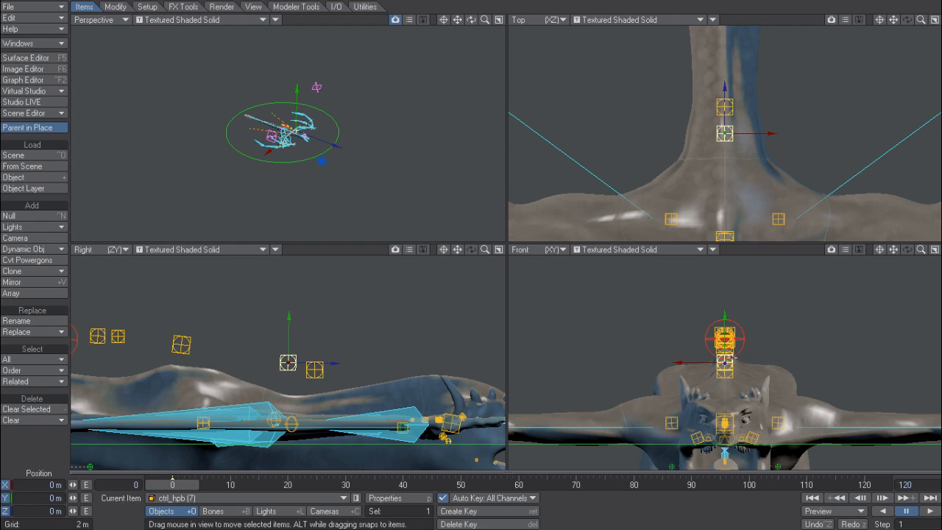
mouse_move(623, 106)
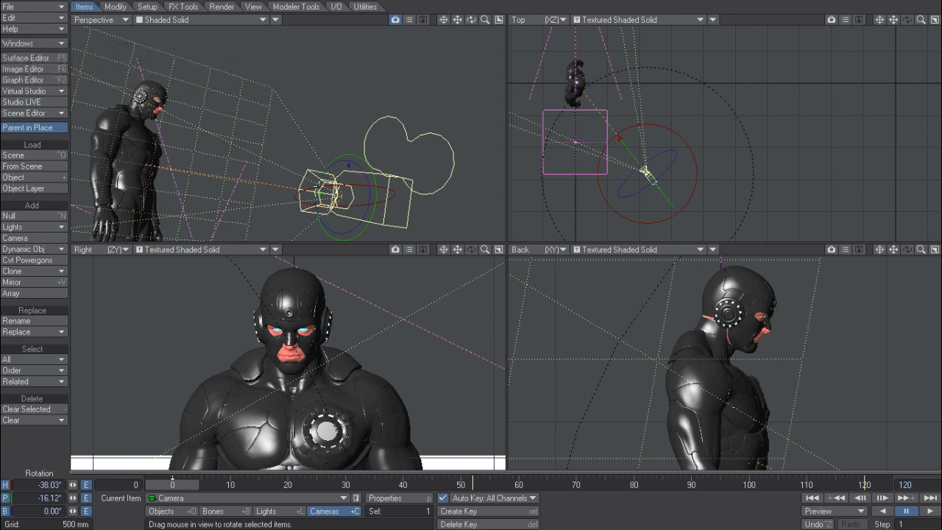
mouse_move(445, 95)
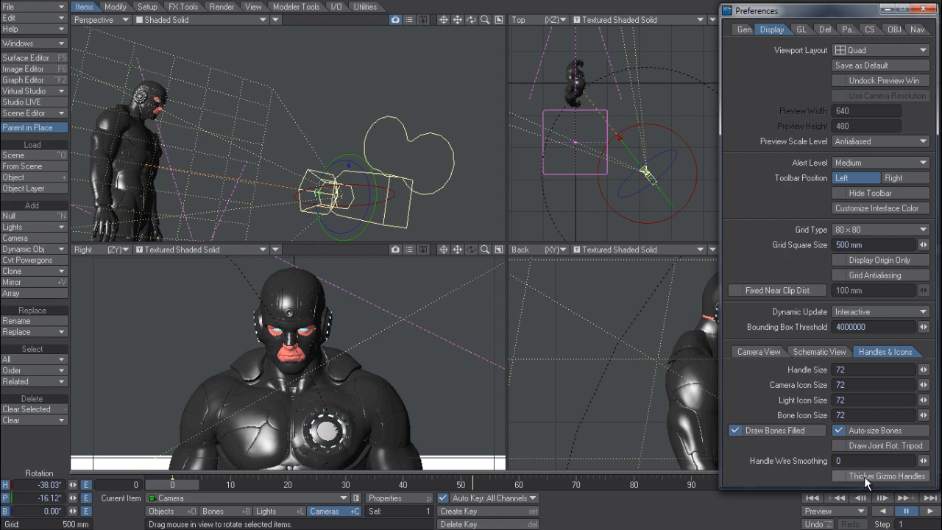
Toggle Thicker Gizmo Handles on and off in the Handles & Icons display preferences
click(839, 476)
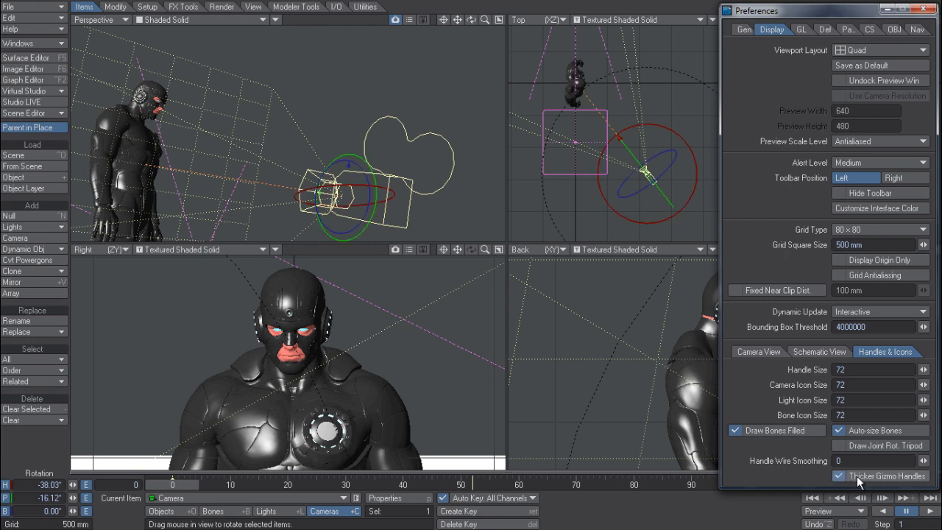
click(839, 477)
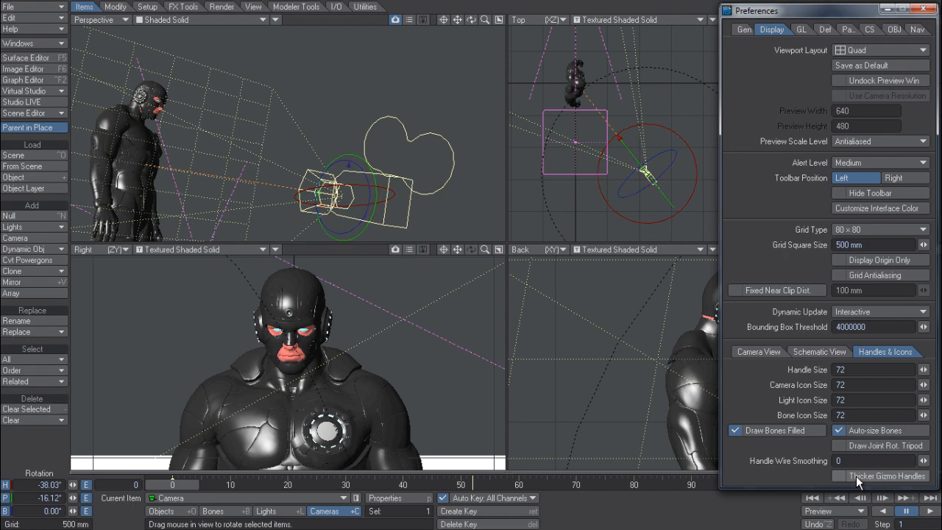
click(839, 475)
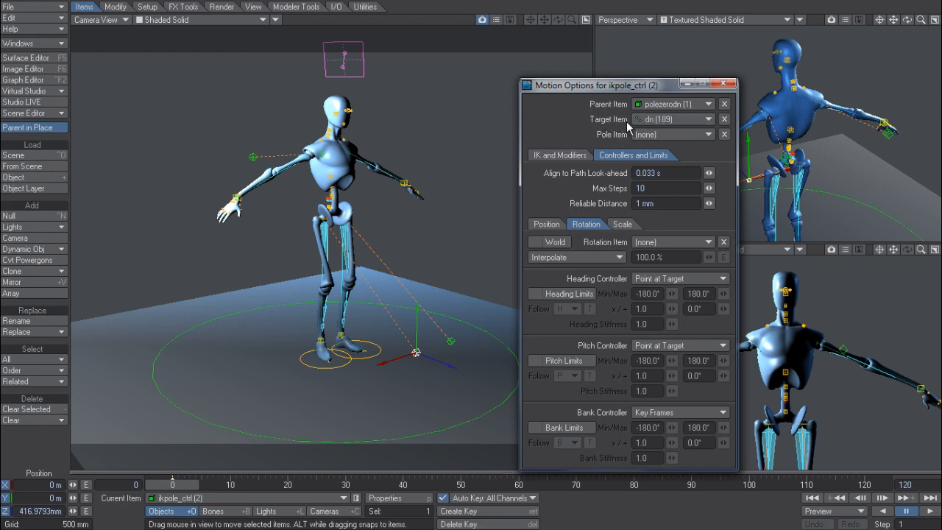
mouse_move(655, 132)
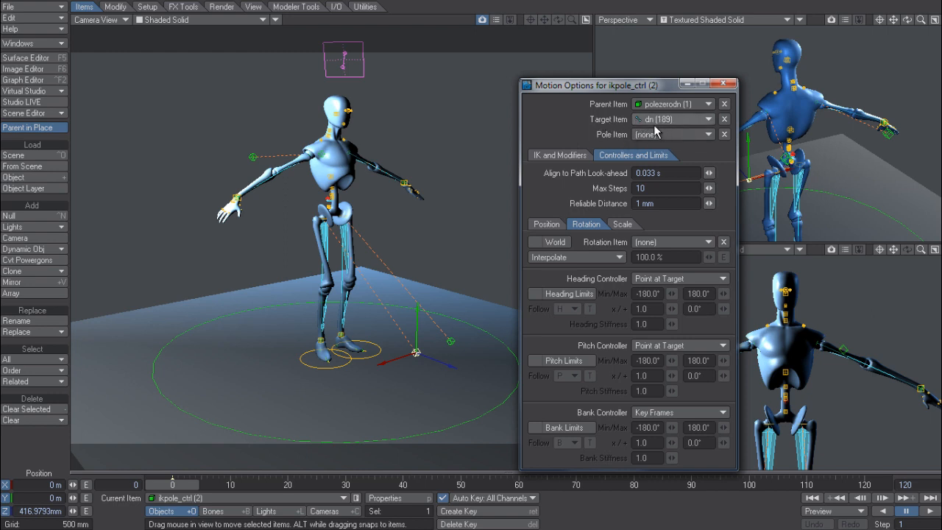
Clear the Target Item in ikpole_ctrl's Motion Options, keeping polecenter as parent
click(710, 118)
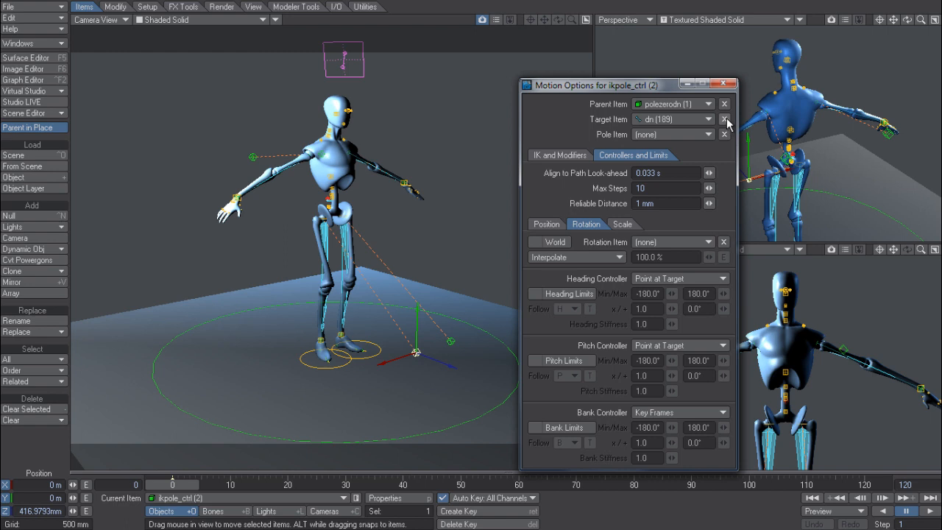
click(724, 118)
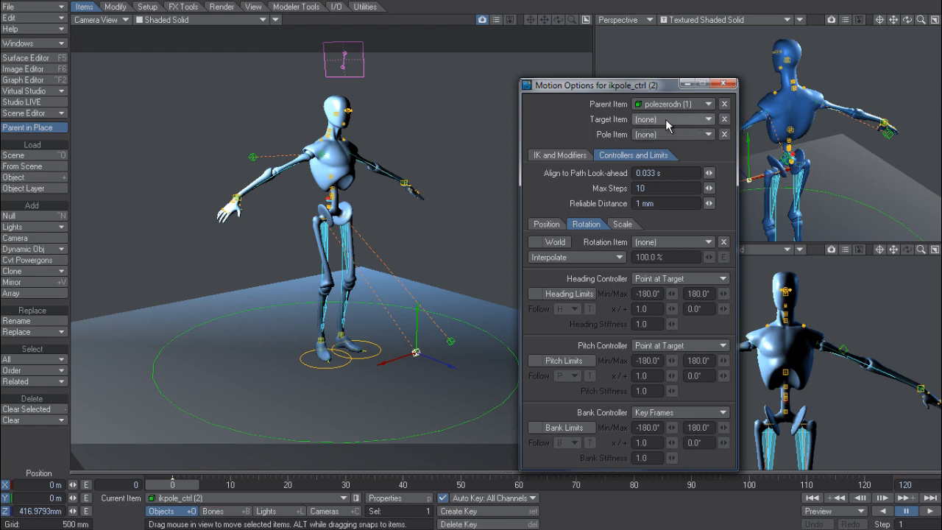
click(559, 155)
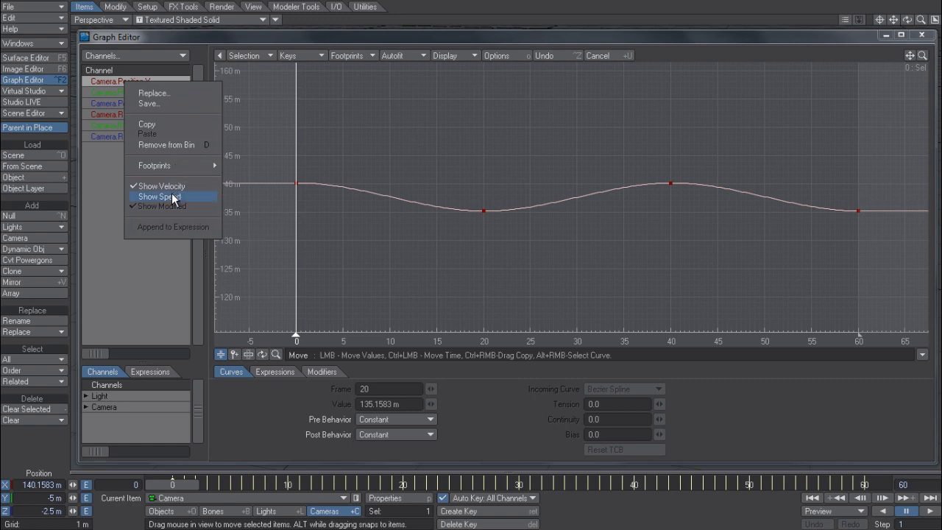
Enable Show Speed for the channel and select the Camera Position.X key at frame 20
click(158, 198)
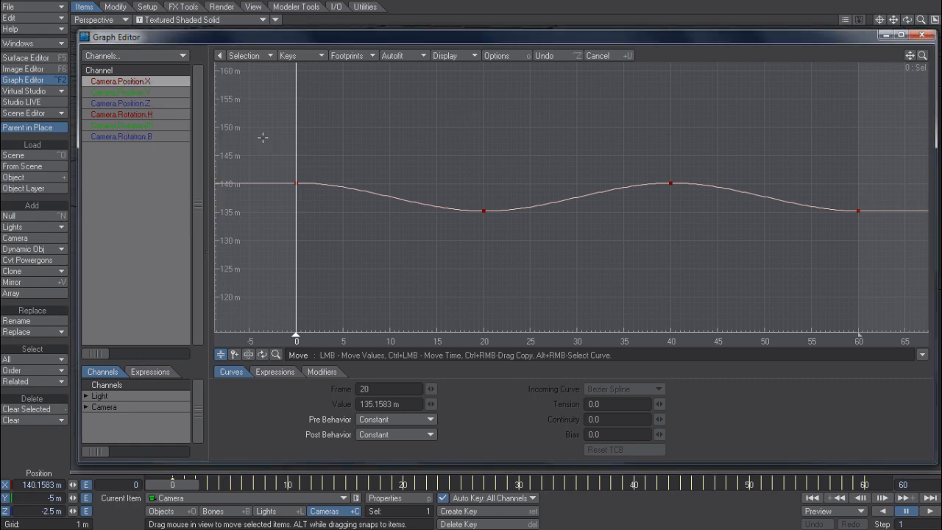
mouse_move(254, 162)
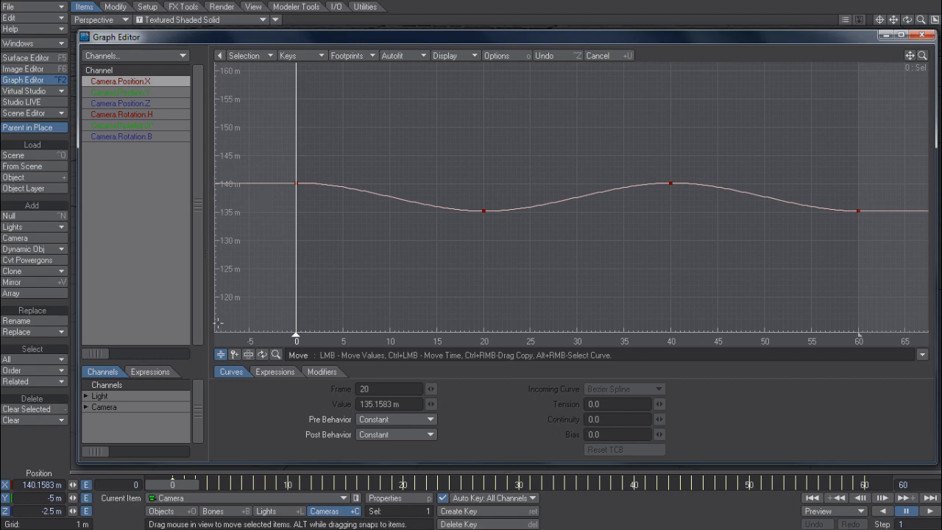
mouse_move(243, 166)
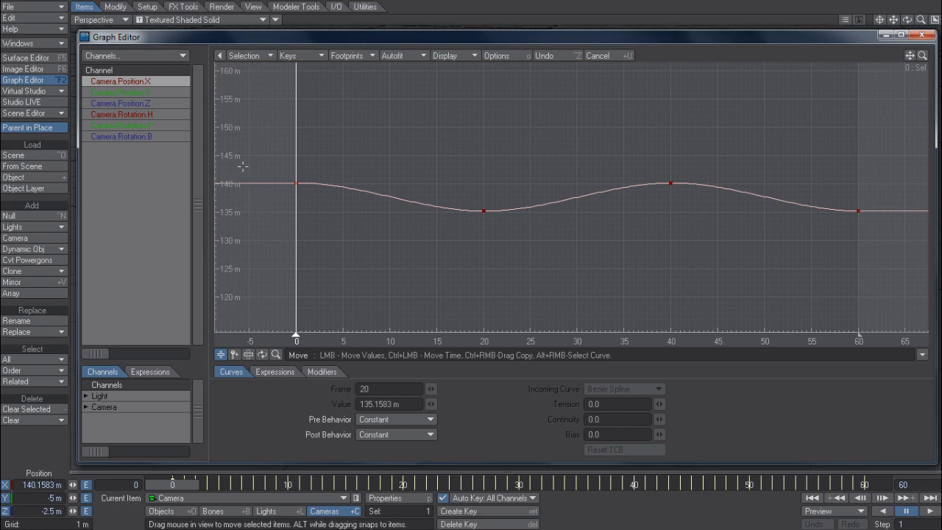
mouse_move(412, 129)
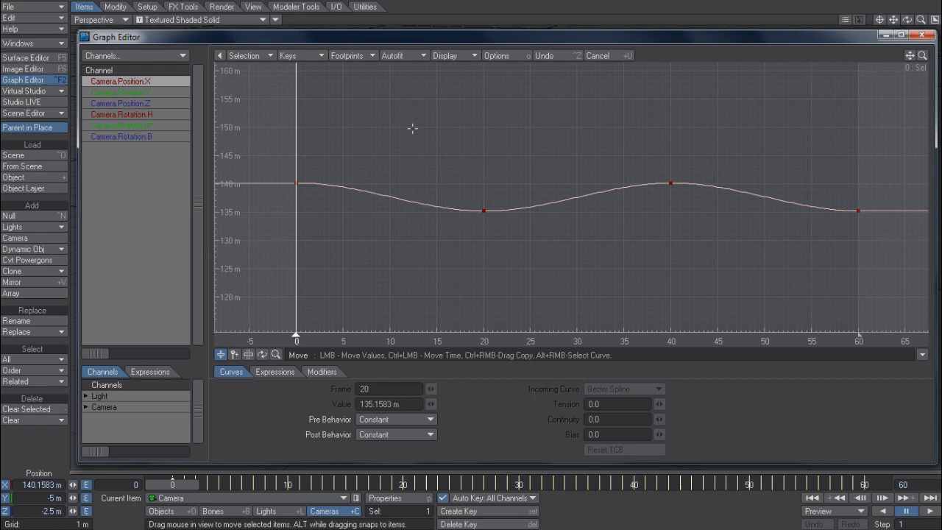
mouse_move(483, 177)
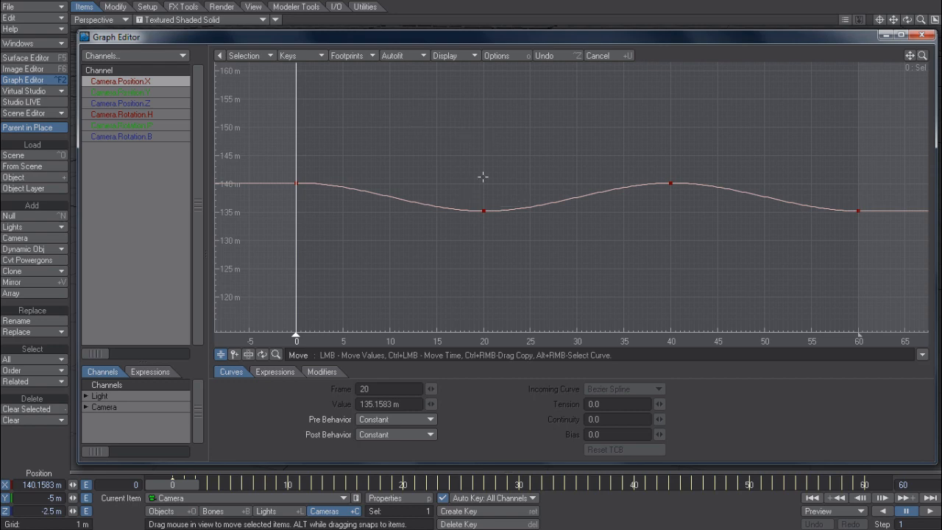
click(483, 212)
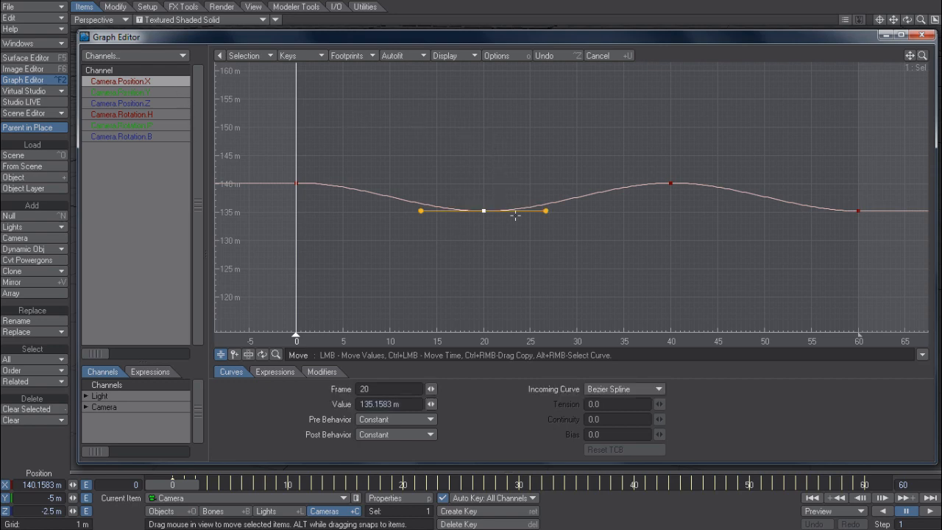
drag(483, 212, 518, 248)
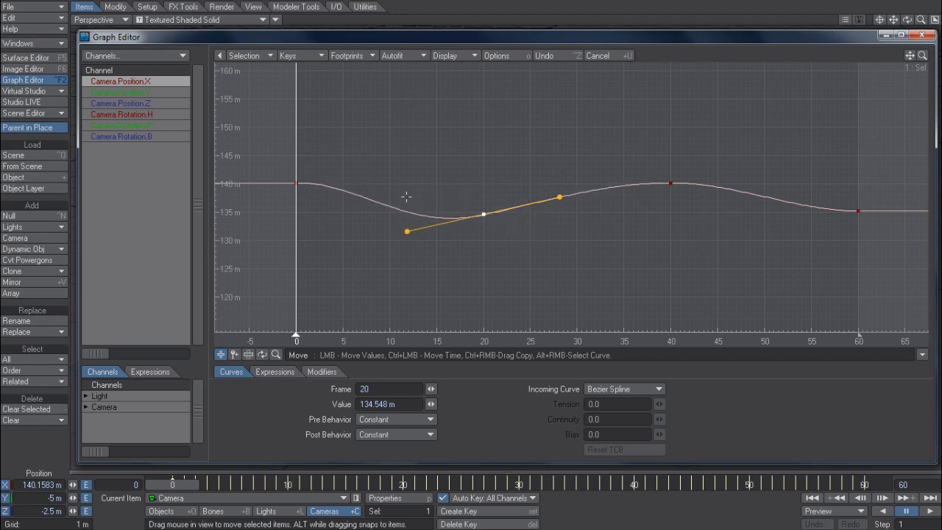
mouse_move(376, 150)
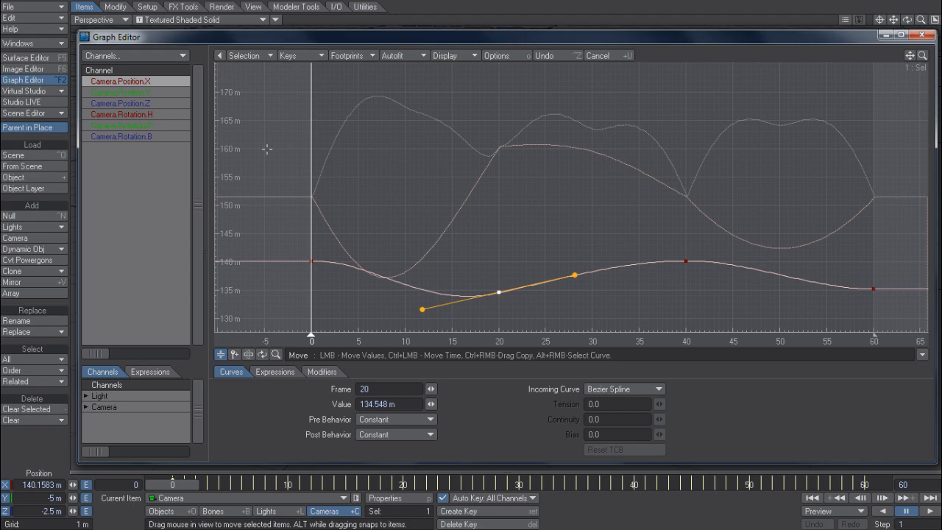
Reshape the curve around the frame 20 key by adjusting its Bezier tangent handles
drag(574, 274, 575, 286)
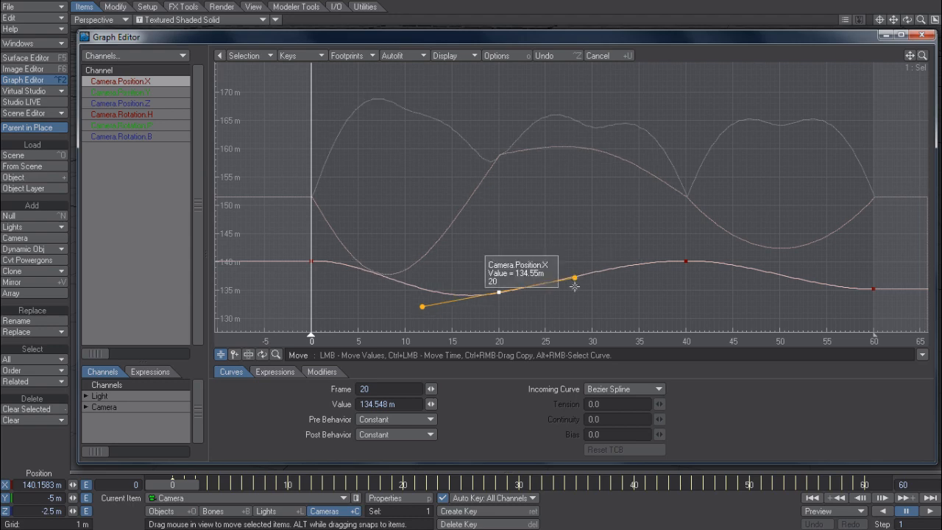
drag(574, 286, 592, 307)
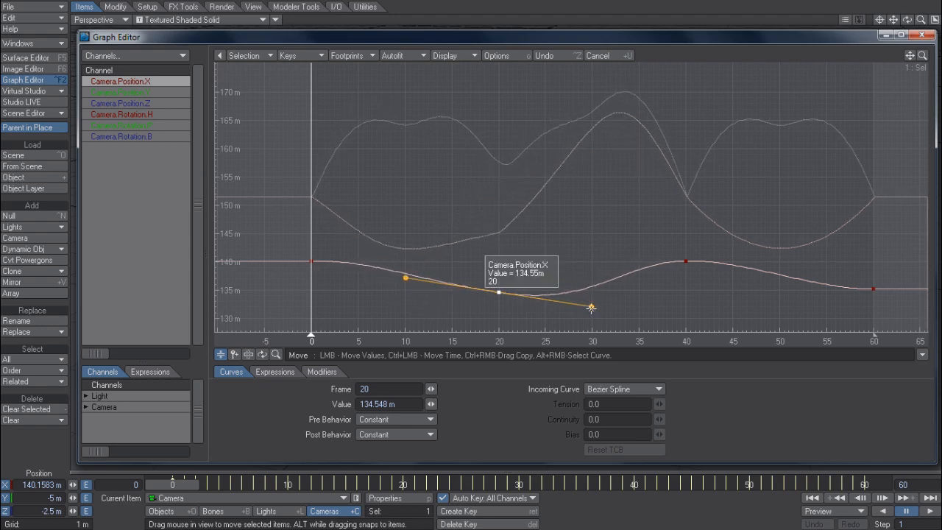
drag(592, 307, 577, 321)
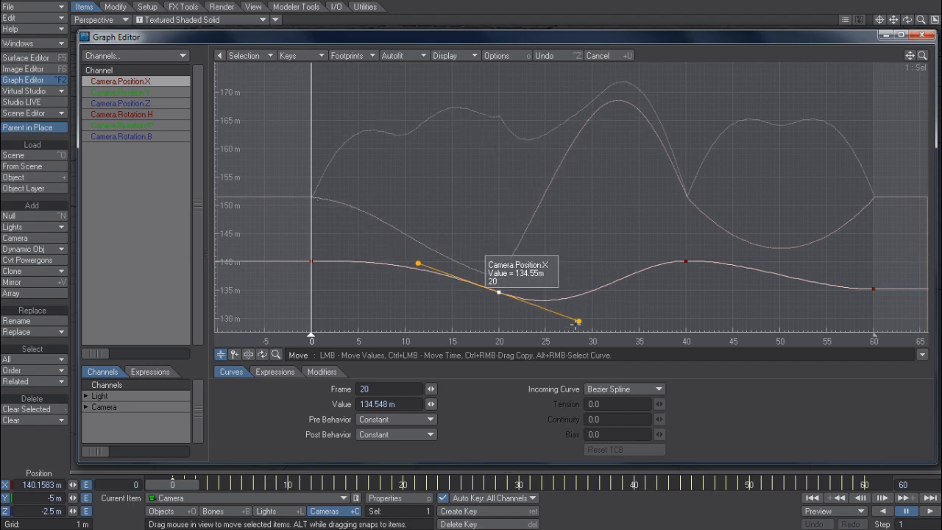
drag(577, 321, 597, 303)
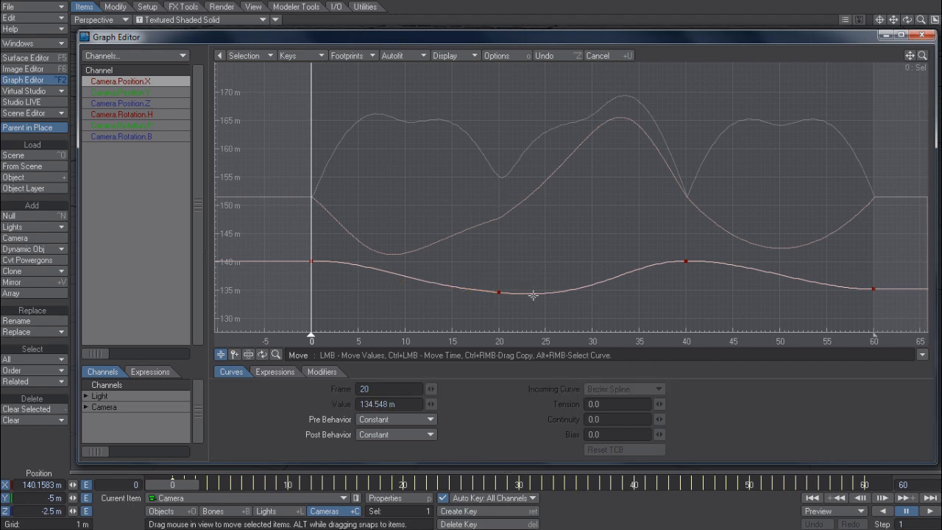
mouse_move(577, 221)
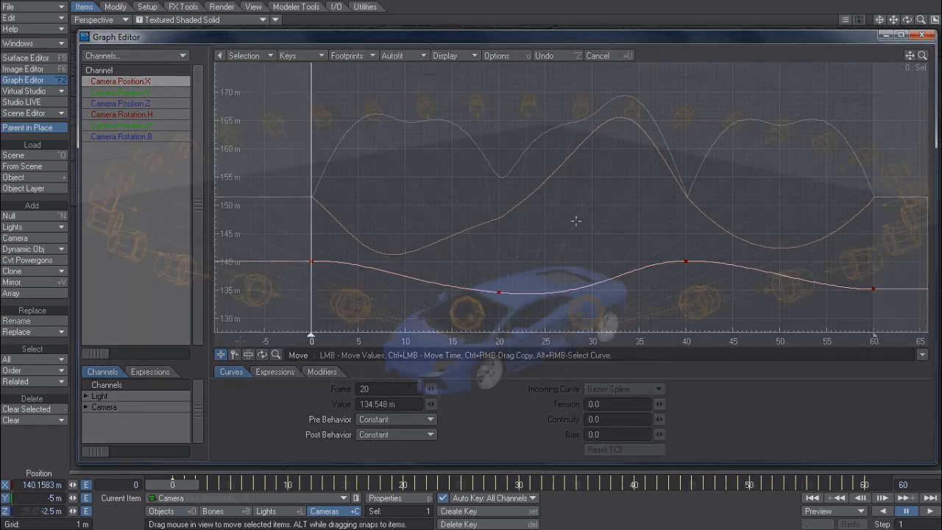
Exclude a range of lights from the Lamborghini in its Object Properties Lights list
click(922, 37)
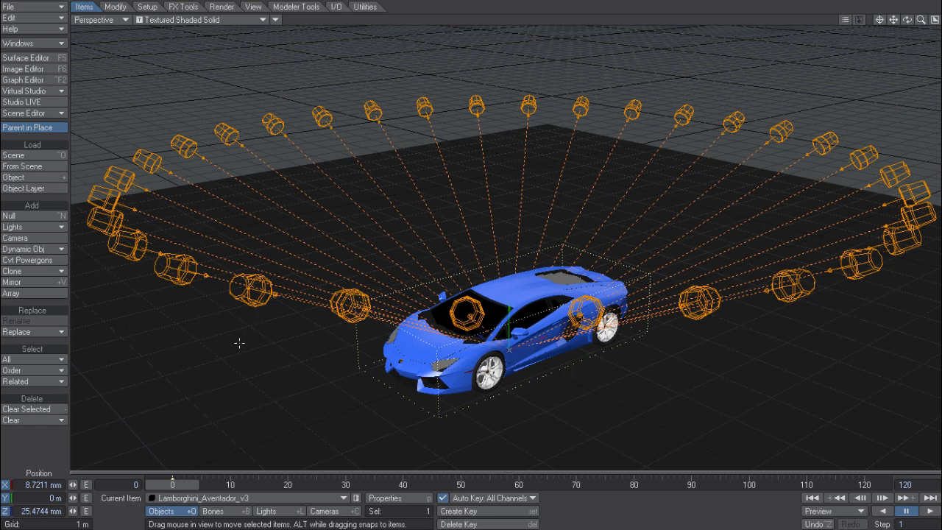
mouse_move(508, 374)
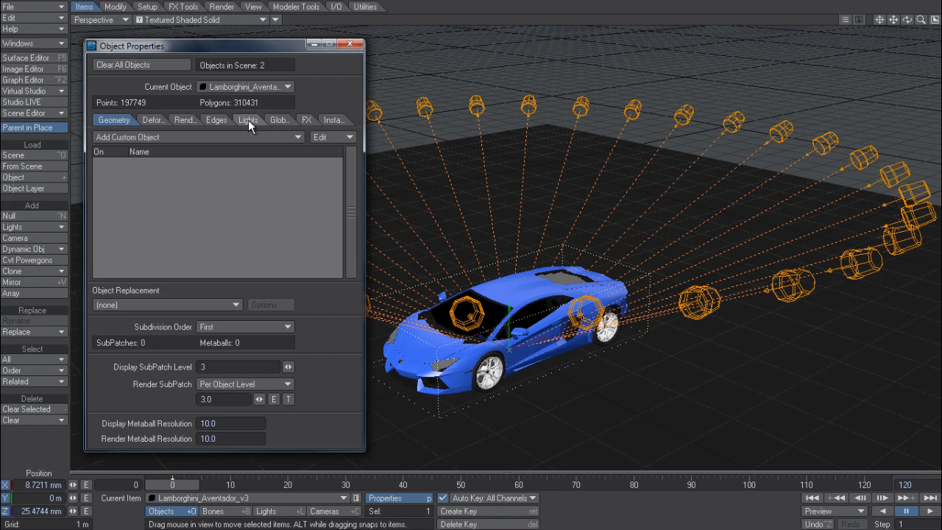
click(244, 119)
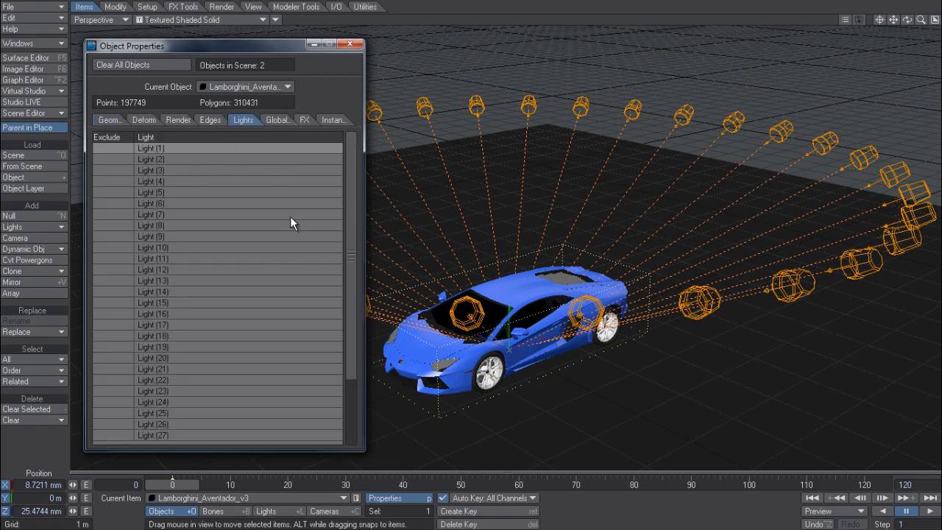
mouse_move(230, 209)
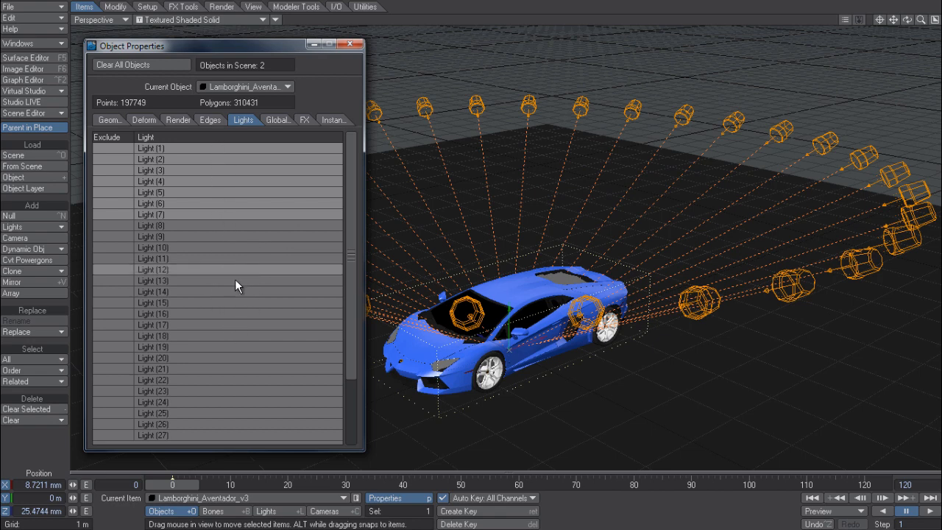
mouse_move(239, 409)
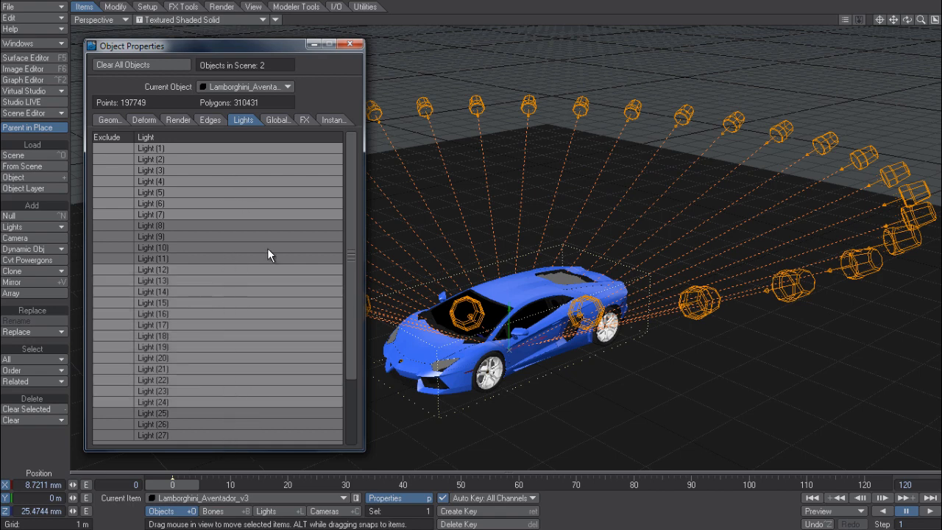
scroll(down, 3)
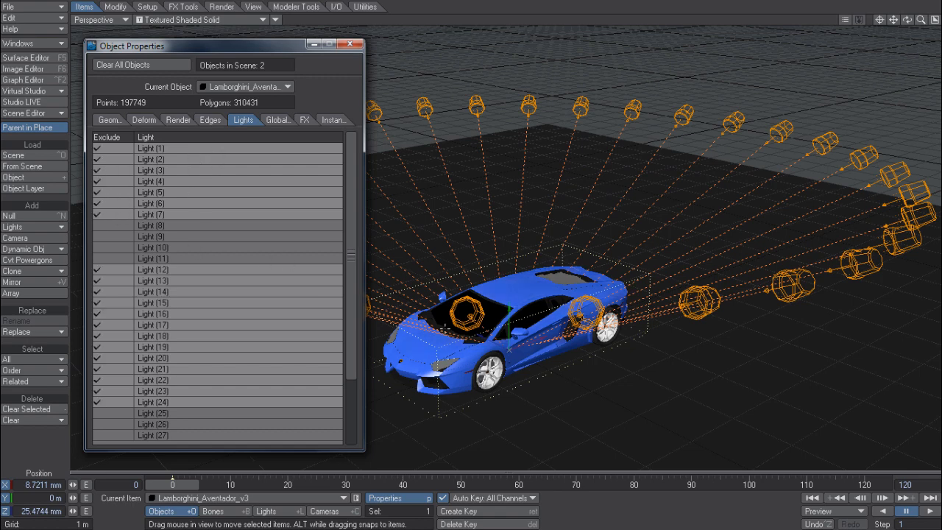
click(351, 44)
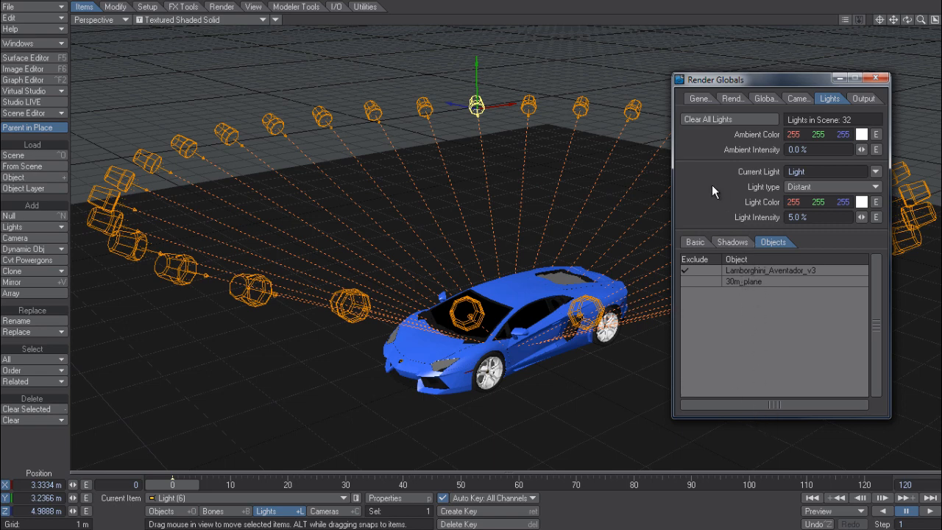
mouse_move(704, 198)
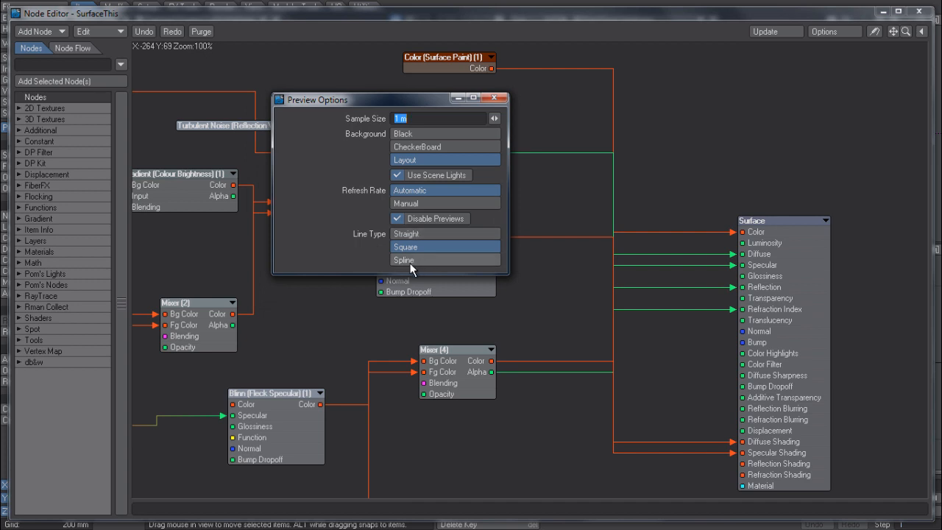
mouse_move(459, 259)
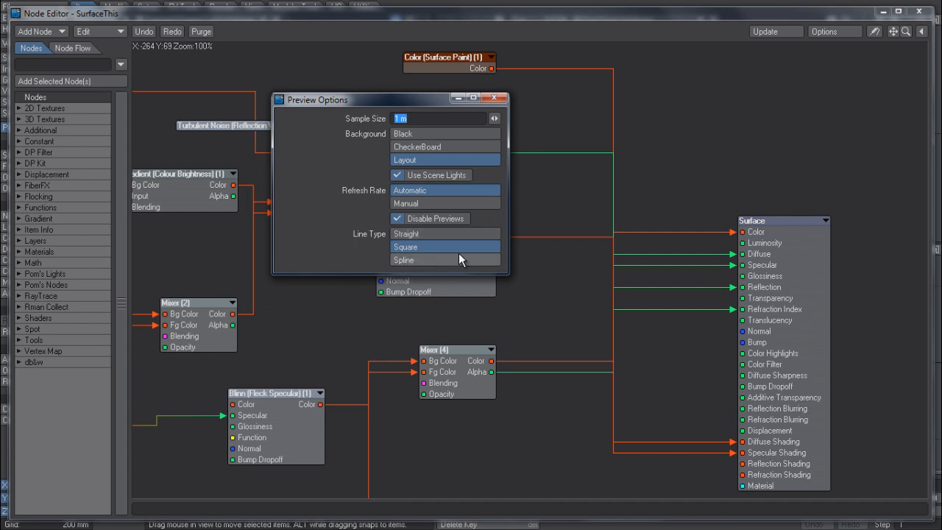
Set the Node Editor line type to Straight, then Square, then Spline
click(406, 233)
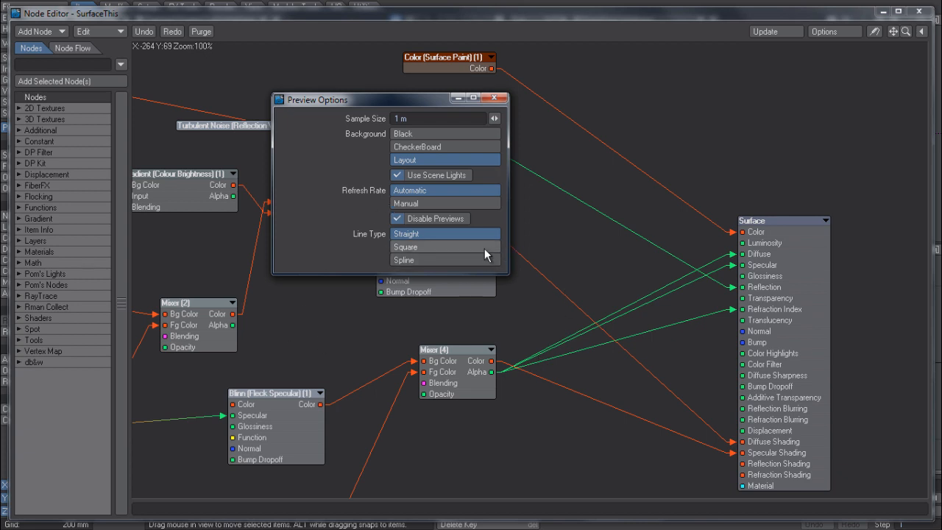
click(407, 247)
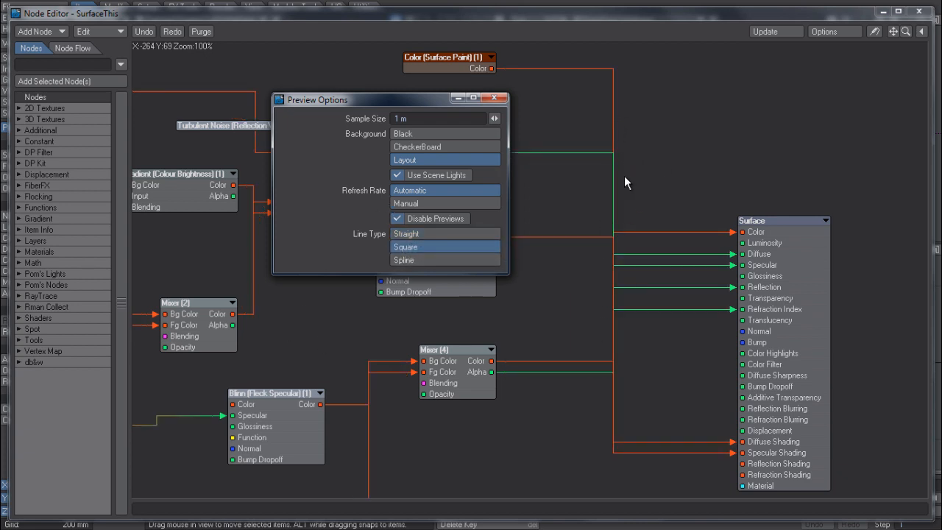
mouse_move(644, 247)
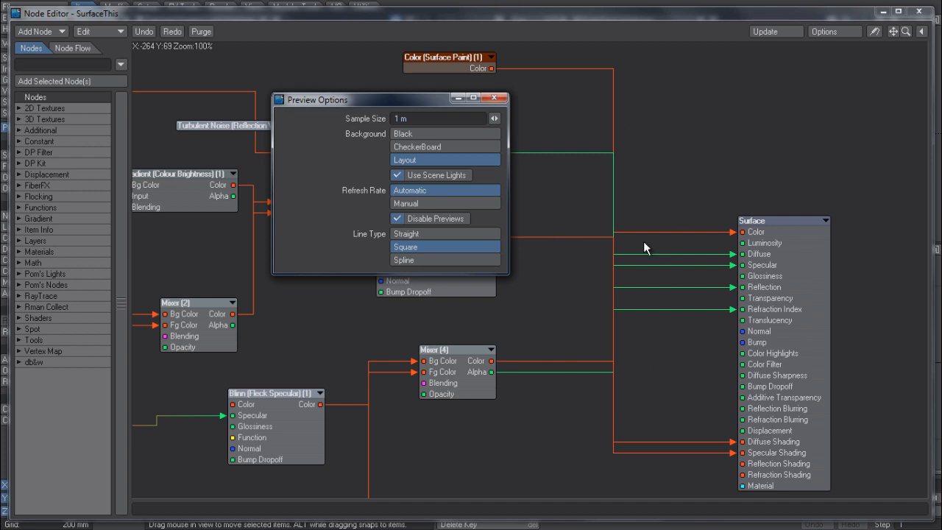
mouse_move(407, 265)
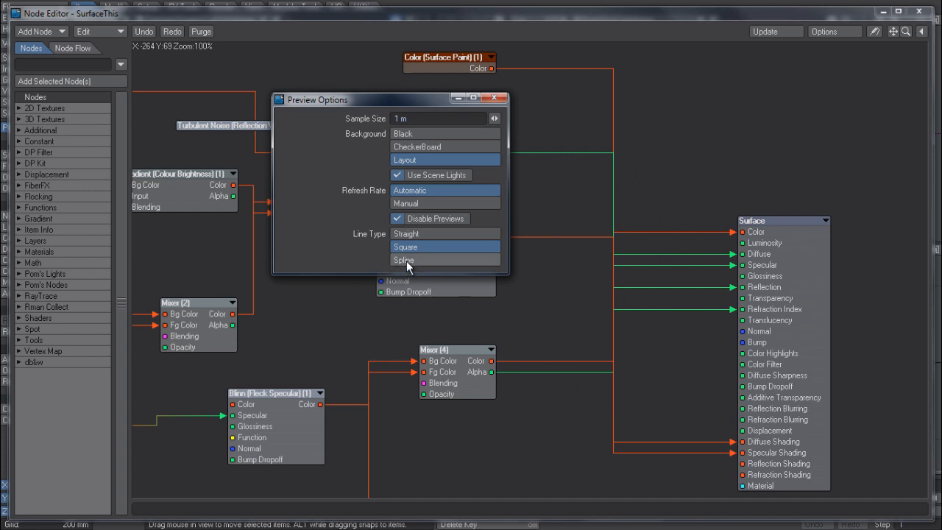
click(404, 259)
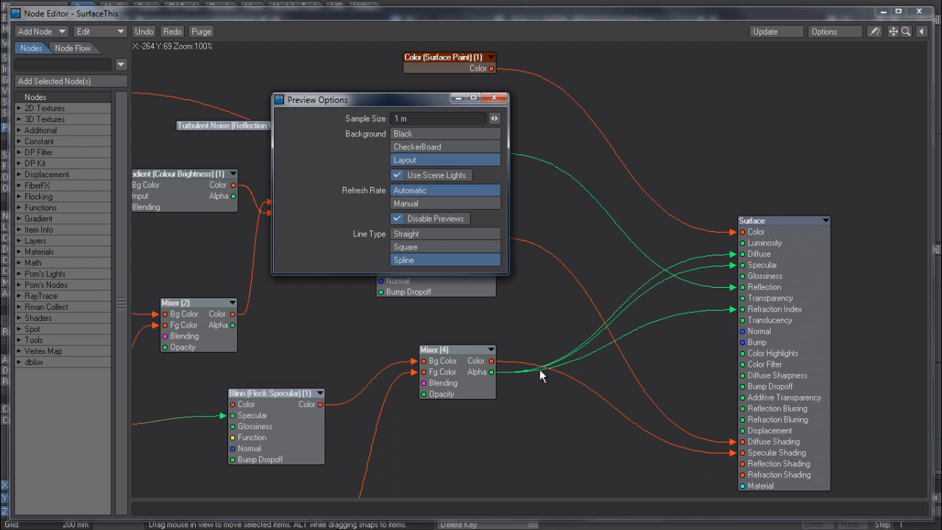
mouse_move(376, 124)
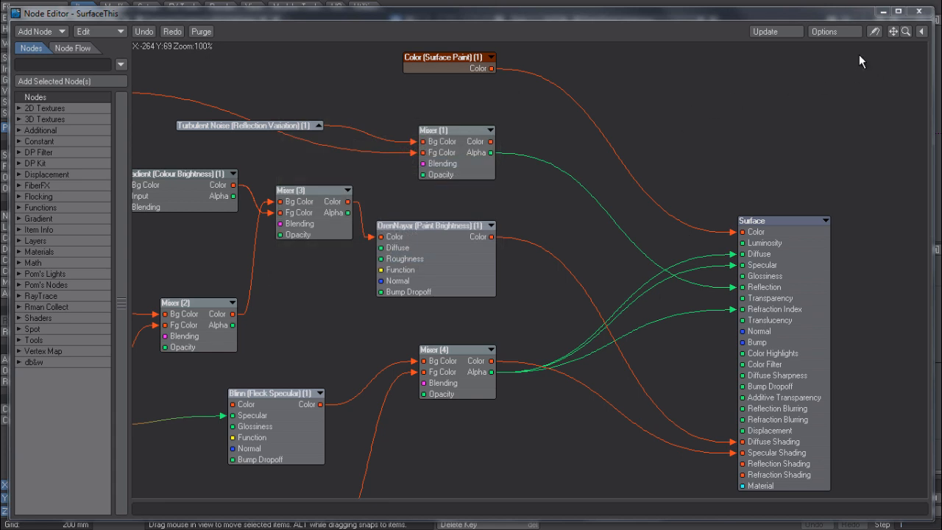
mouse_move(874, 36)
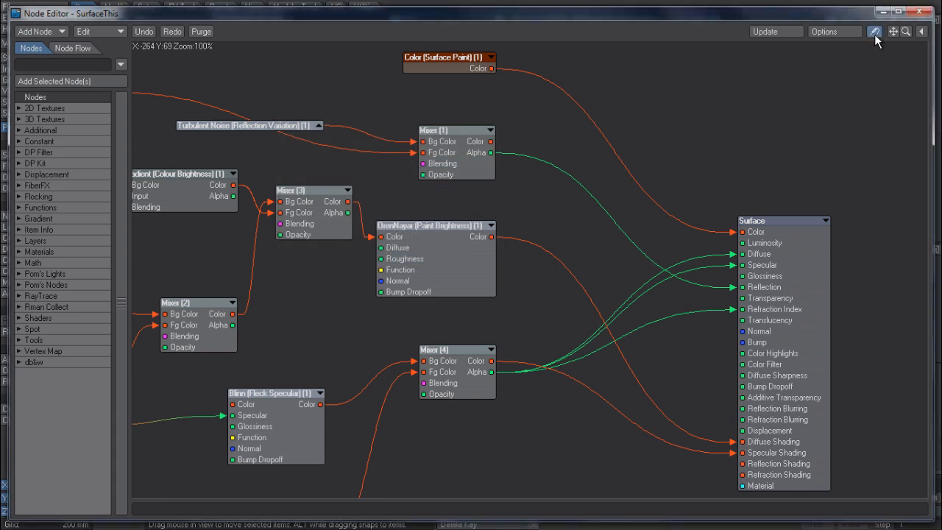
mouse_move(508, 141)
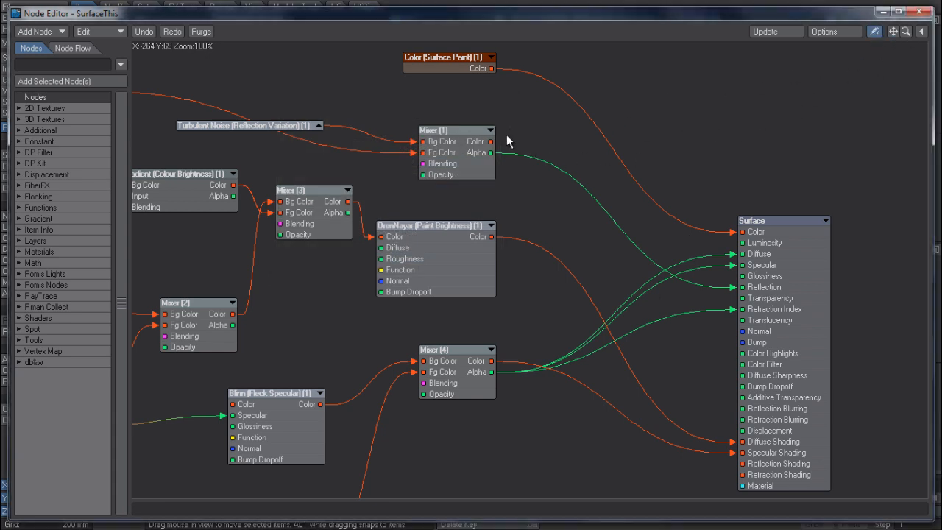
mouse_move(492, 159)
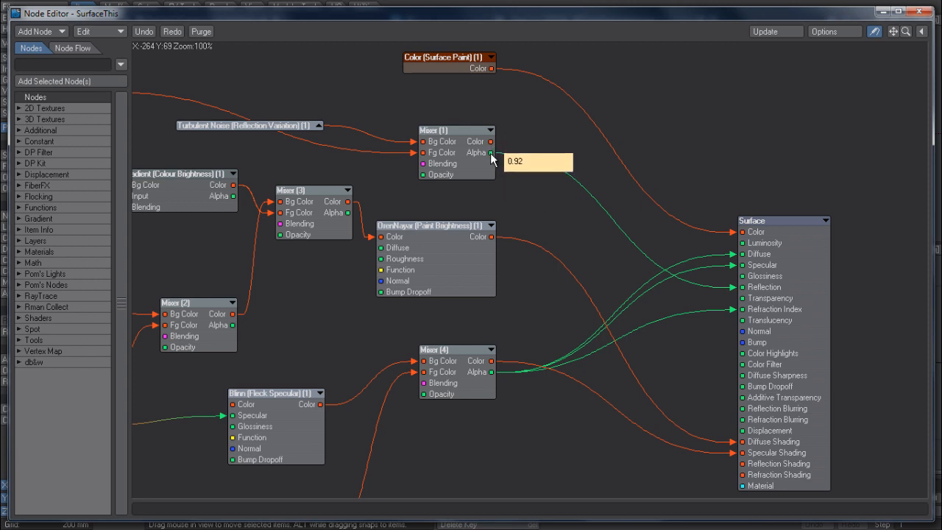
mouse_move(347, 218)
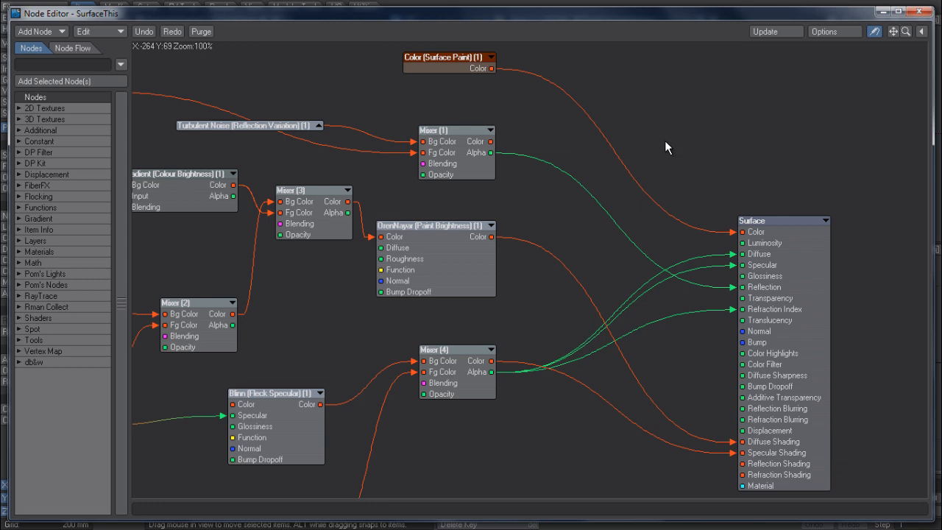
mouse_move(878, 47)
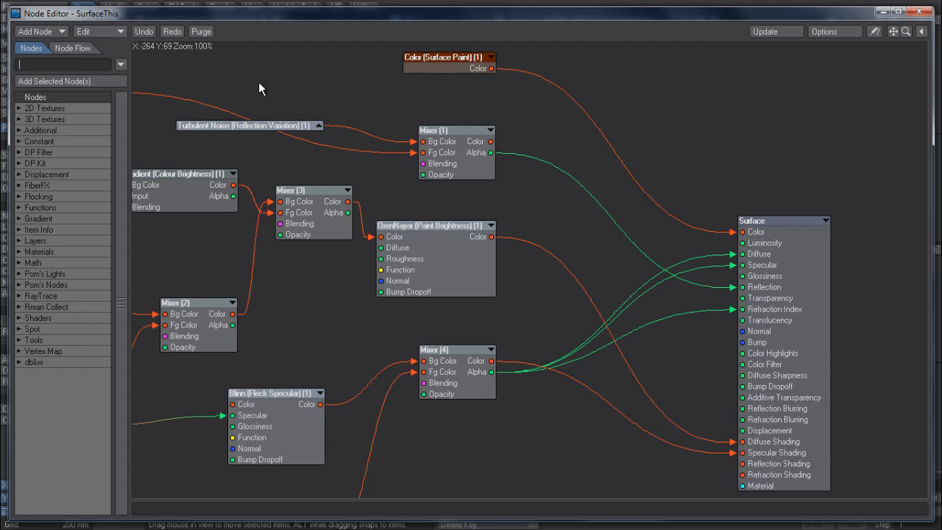
Filter the Node Editor list to Fresnel nodes by searching 'fre'
text(fre)
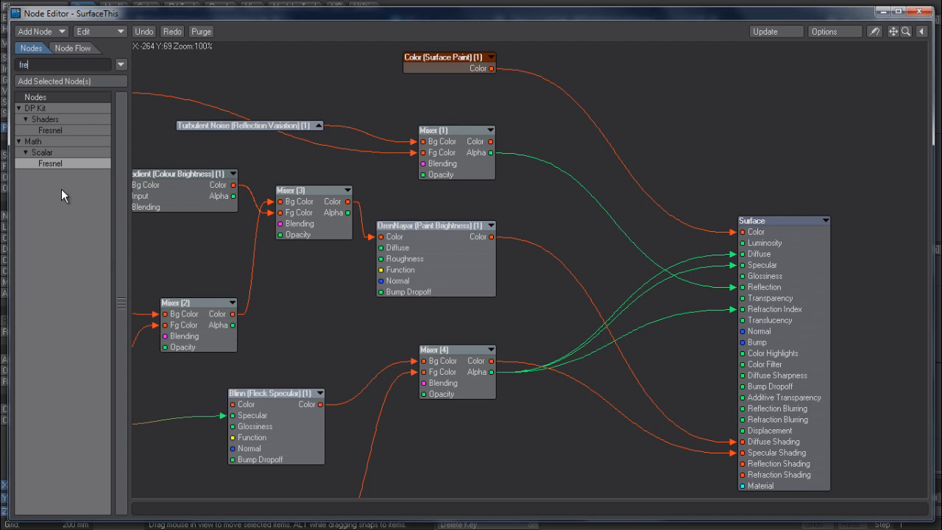
mouse_move(223, 74)
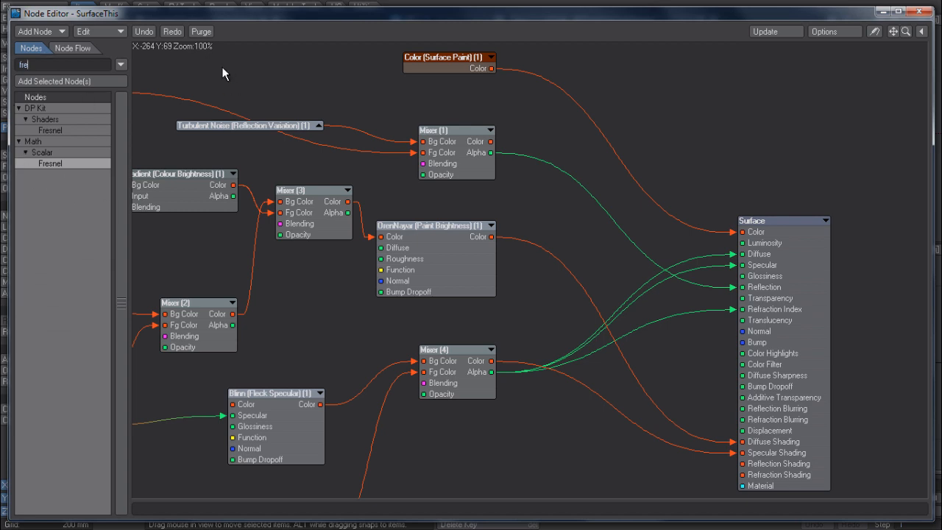
mouse_move(227, 80)
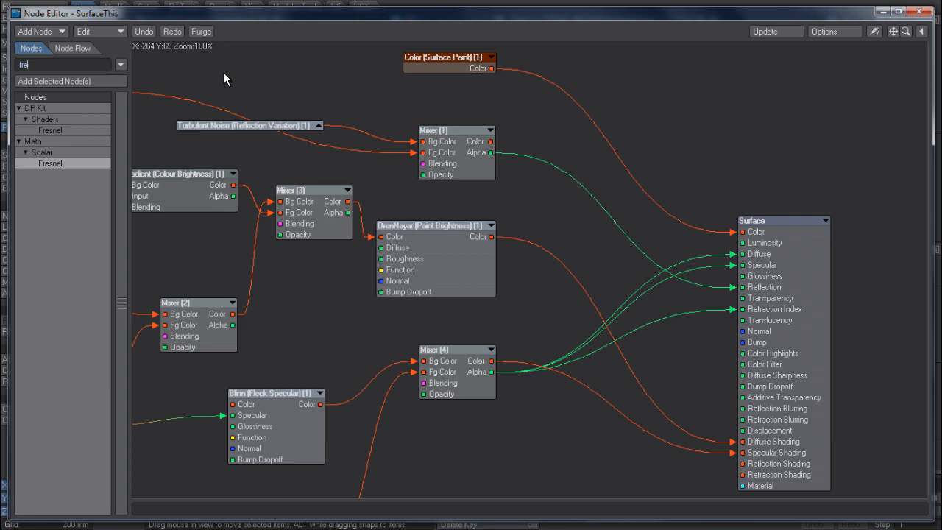
mouse_move(279, 87)
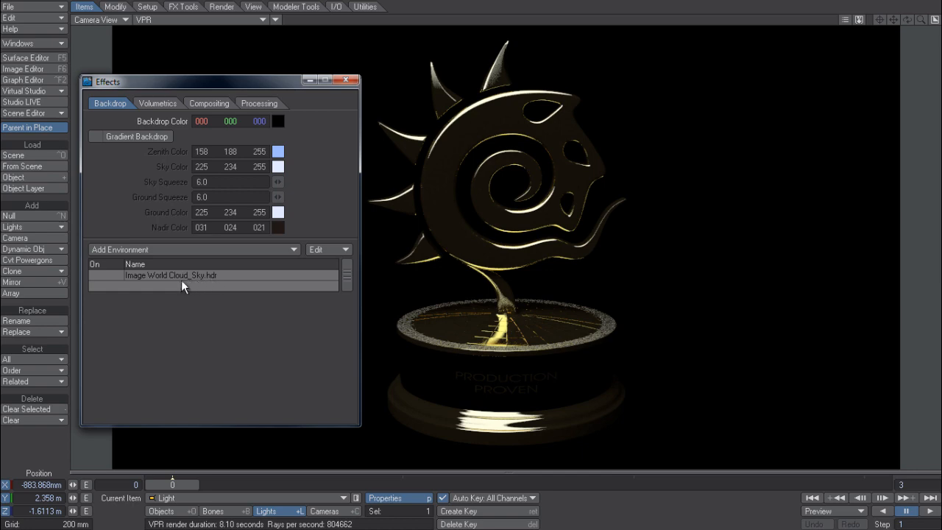
Enable the Image World Cloud_Sky.hdr environment in the Backdrop settings
click(95, 275)
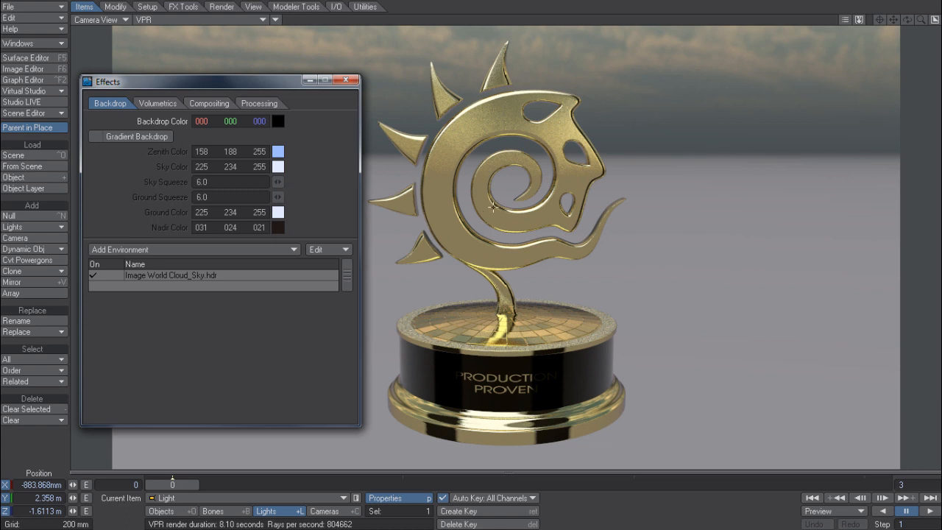
mouse_move(685, 207)
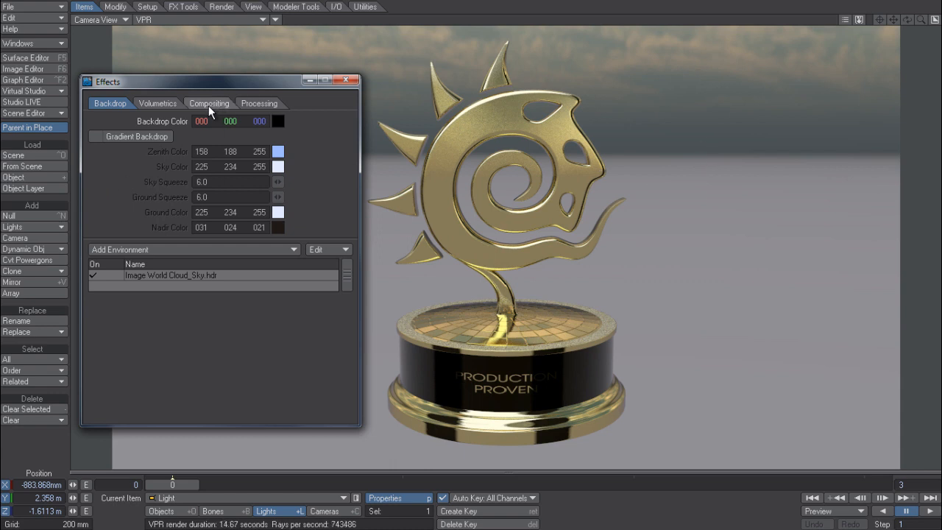
In Compositing, set Background Image to none, enable Use Background Color, and bring up its colour picker
click(209, 103)
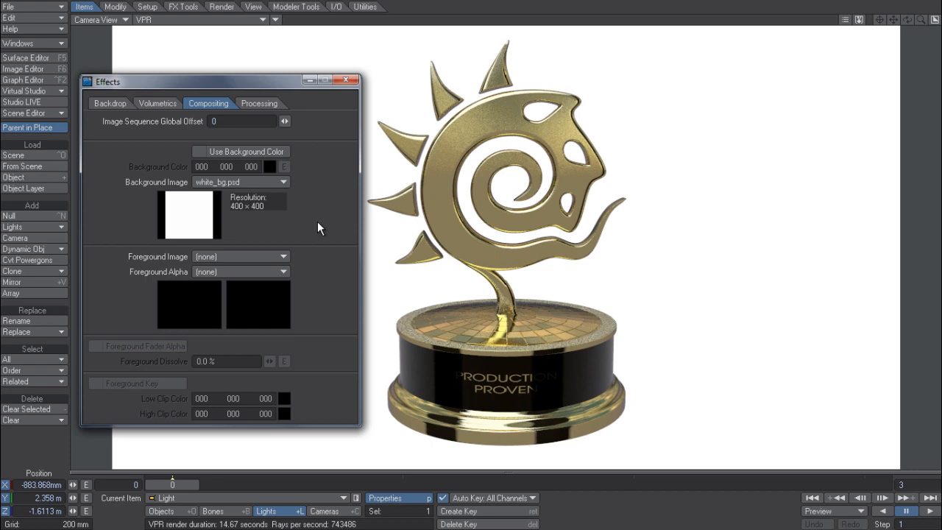
click(242, 183)
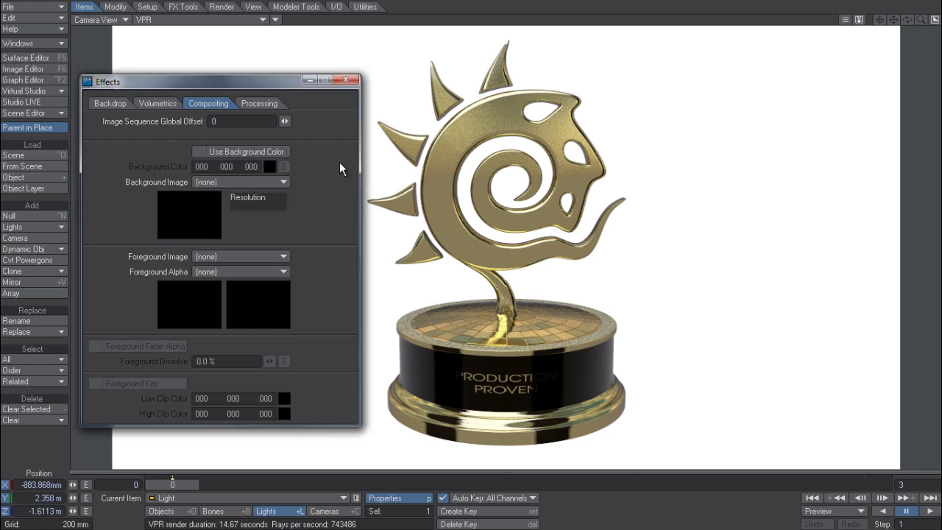
click(199, 152)
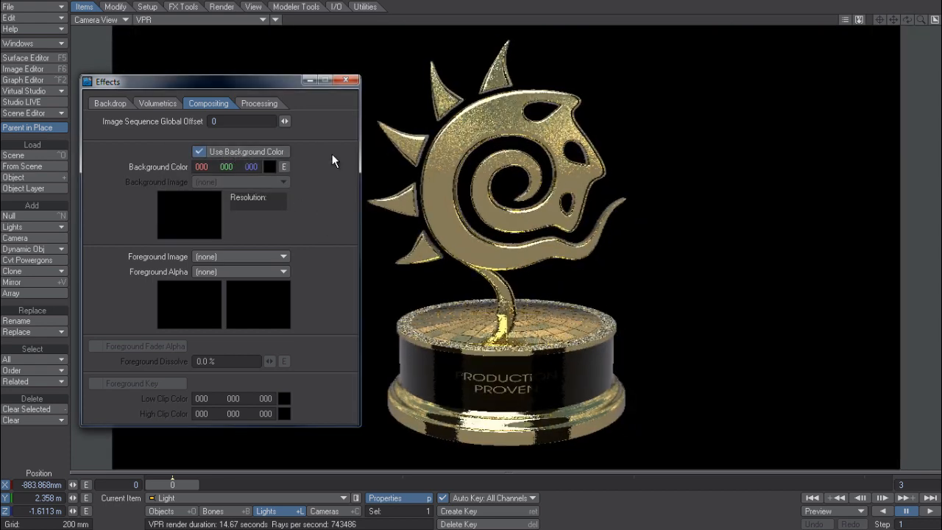
click(269, 167)
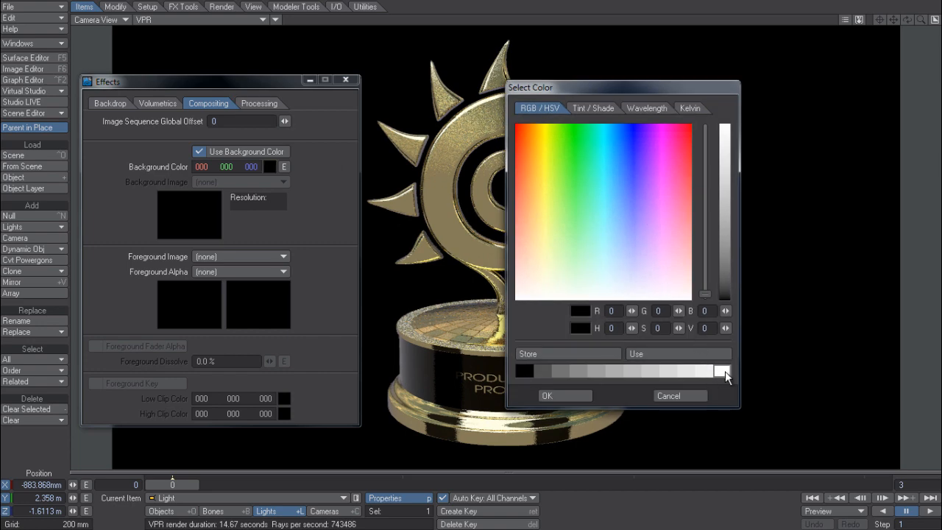